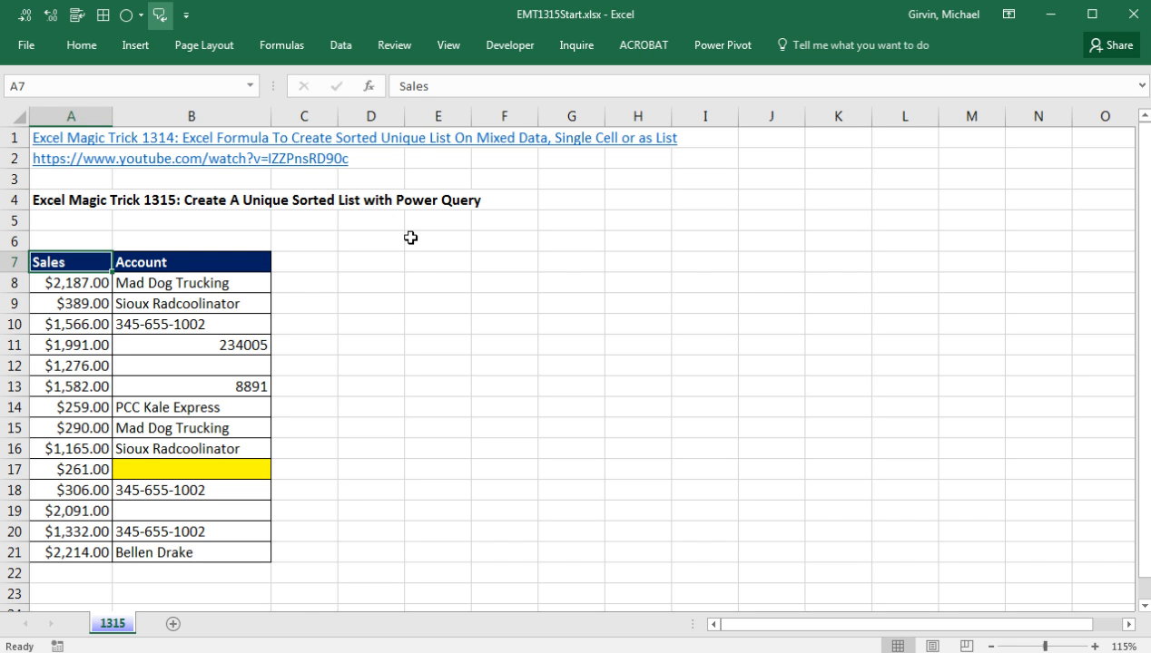
pyautogui.moveTo(185, 232)
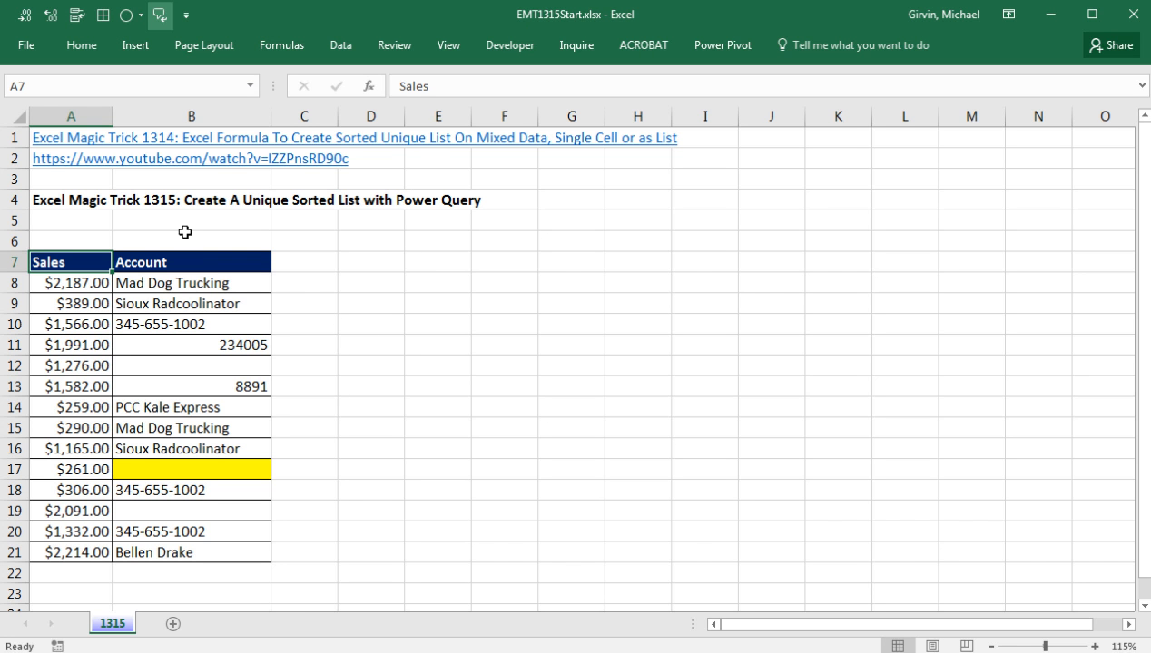
pyautogui.moveTo(192, 170)
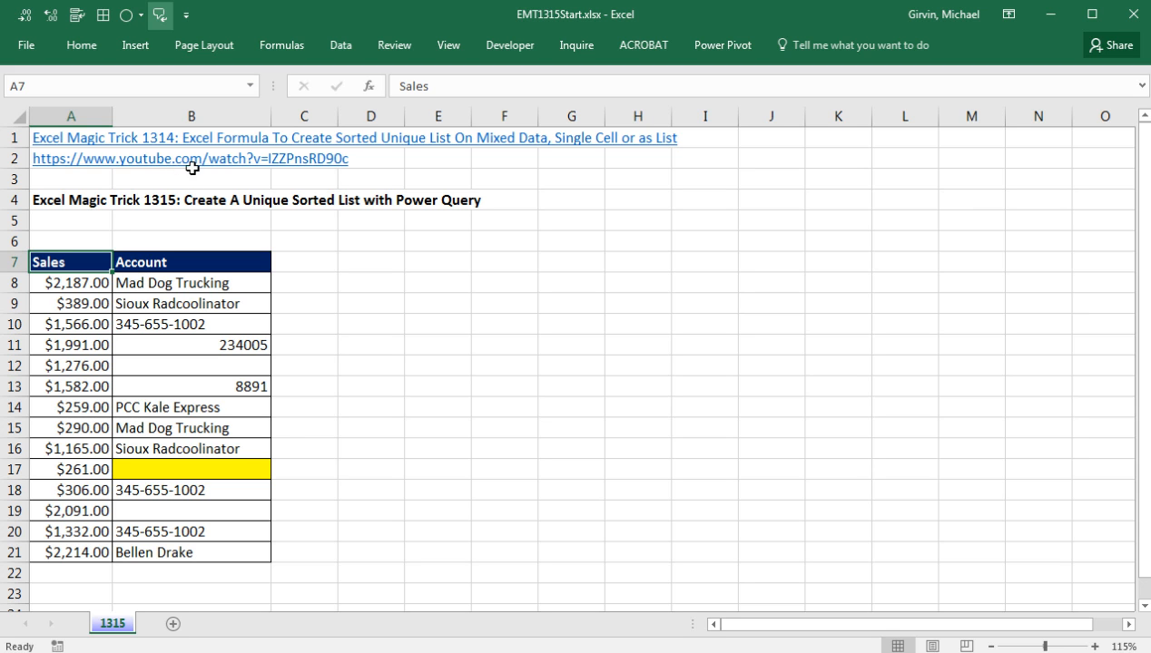
pyautogui.moveTo(355, 163)
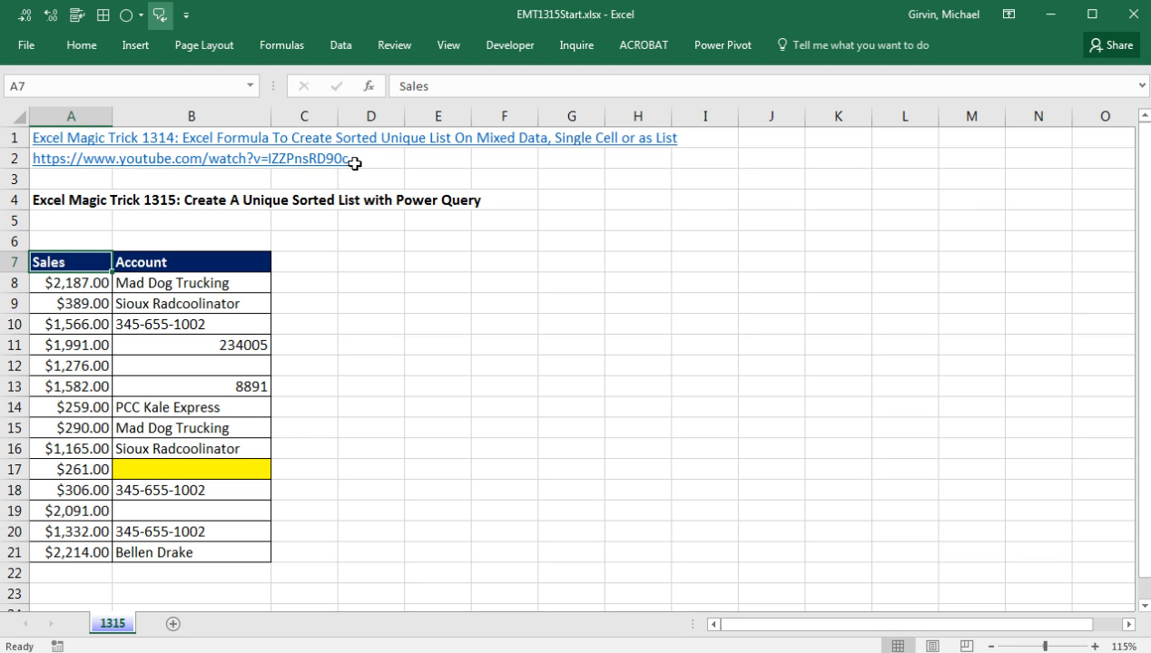
pyautogui.moveTo(414, 152)
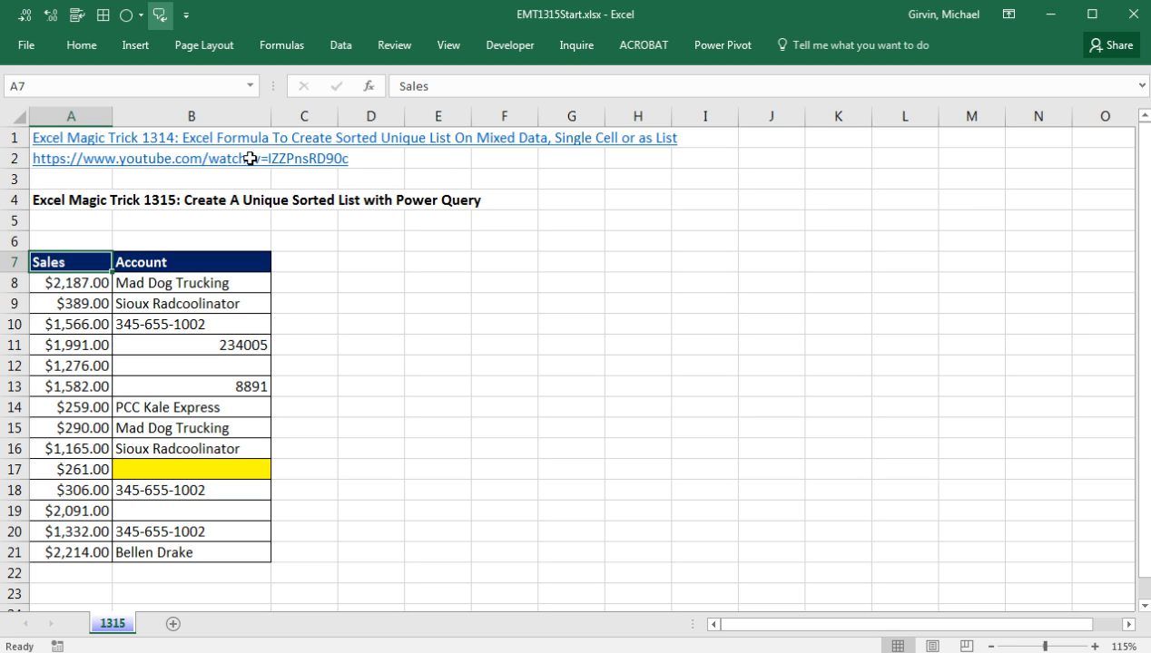
pyautogui.moveTo(352, 229)
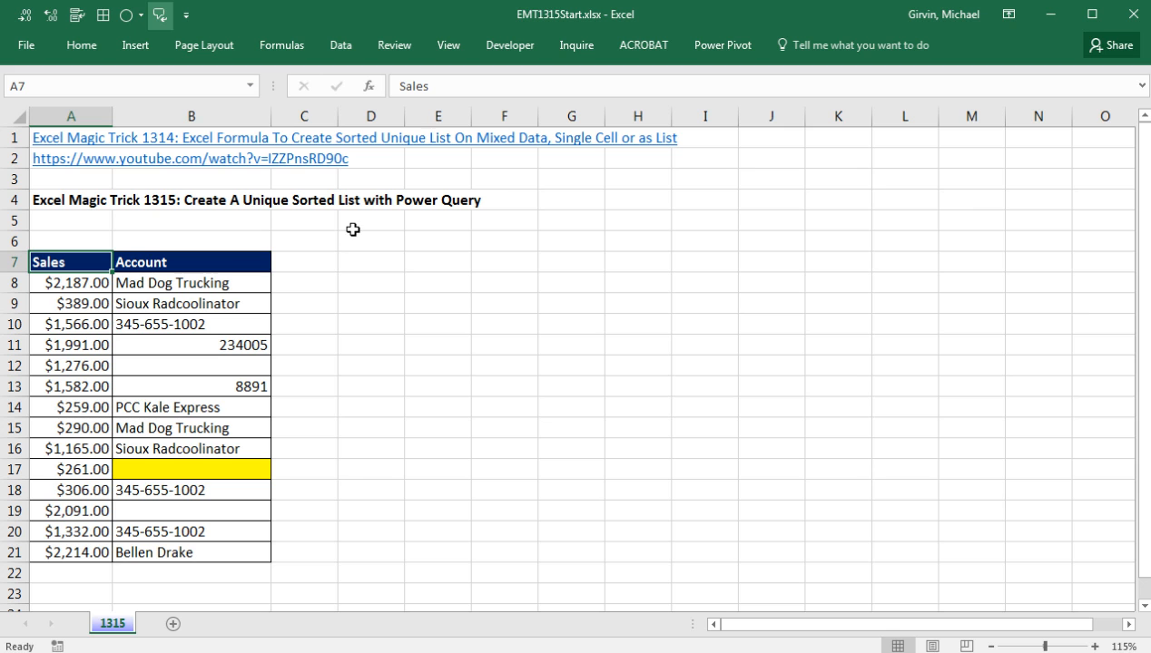
pyautogui.moveTo(497, 230)
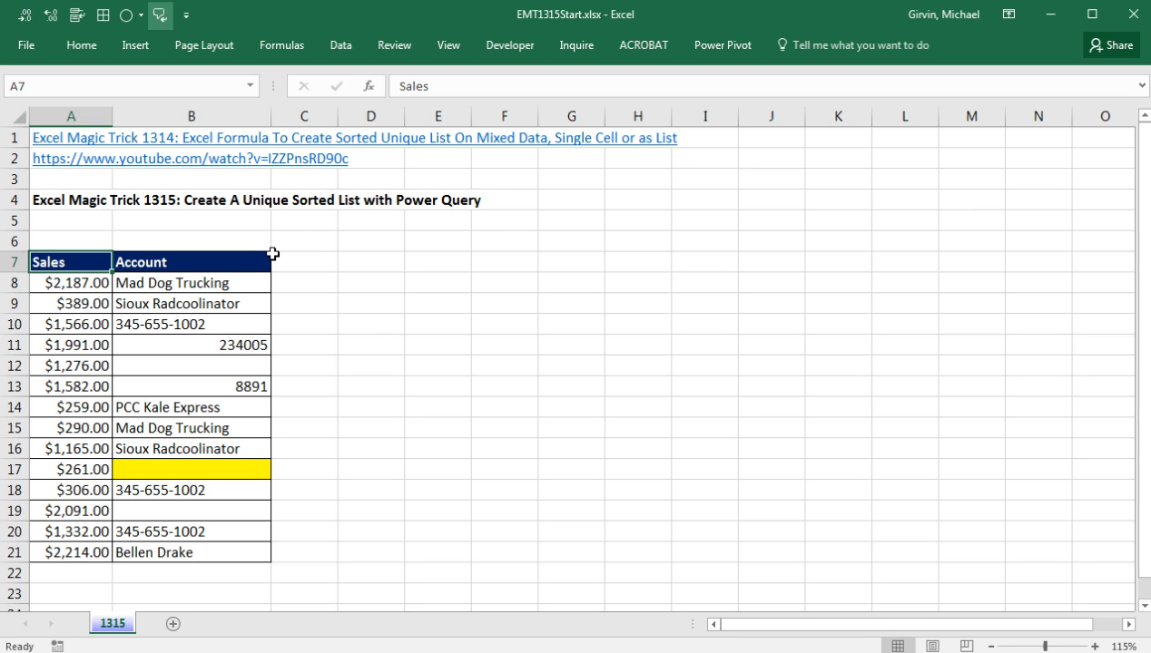
pyautogui.moveTo(286, 234)
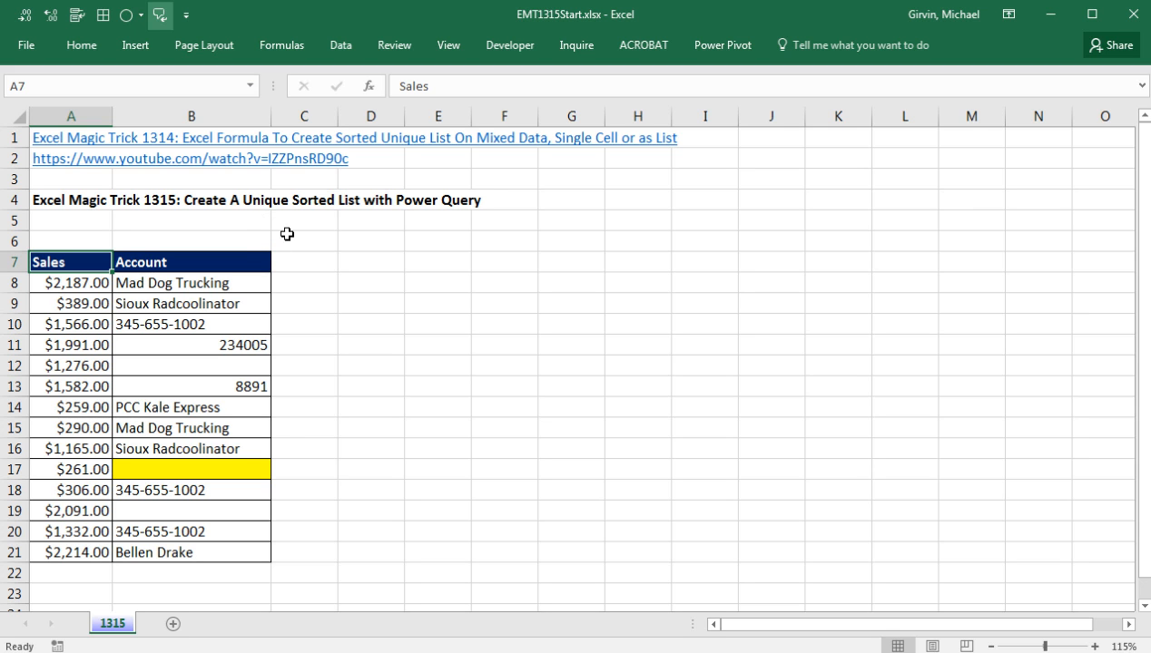
pyautogui.moveTo(437, 229)
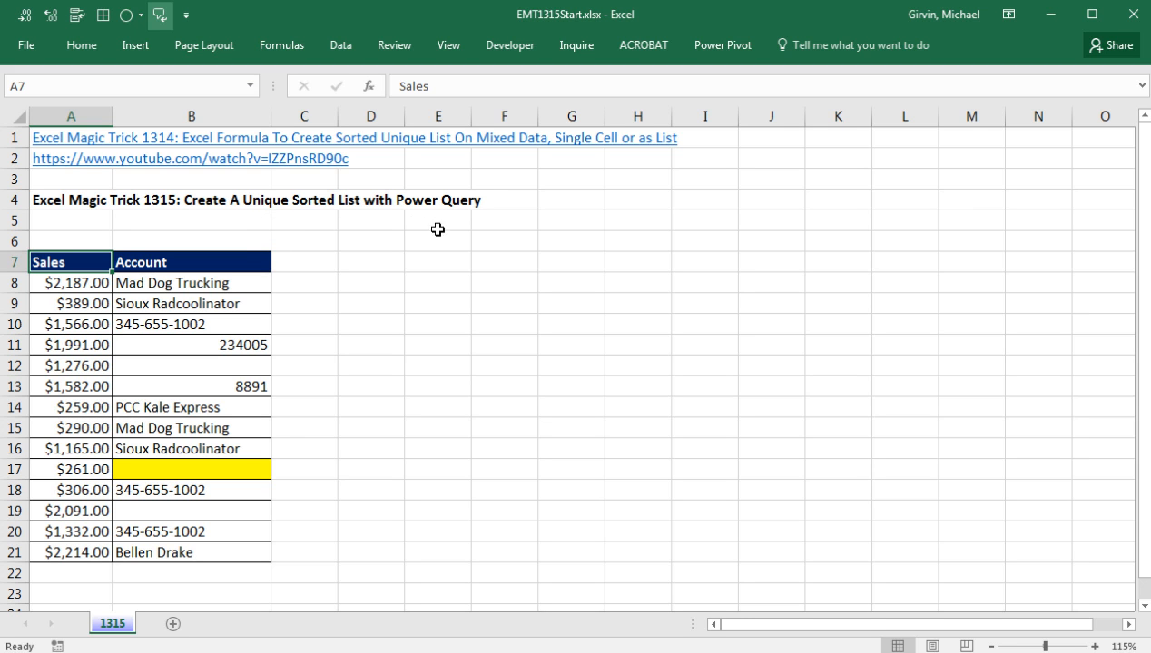
pyautogui.moveTo(447, 225)
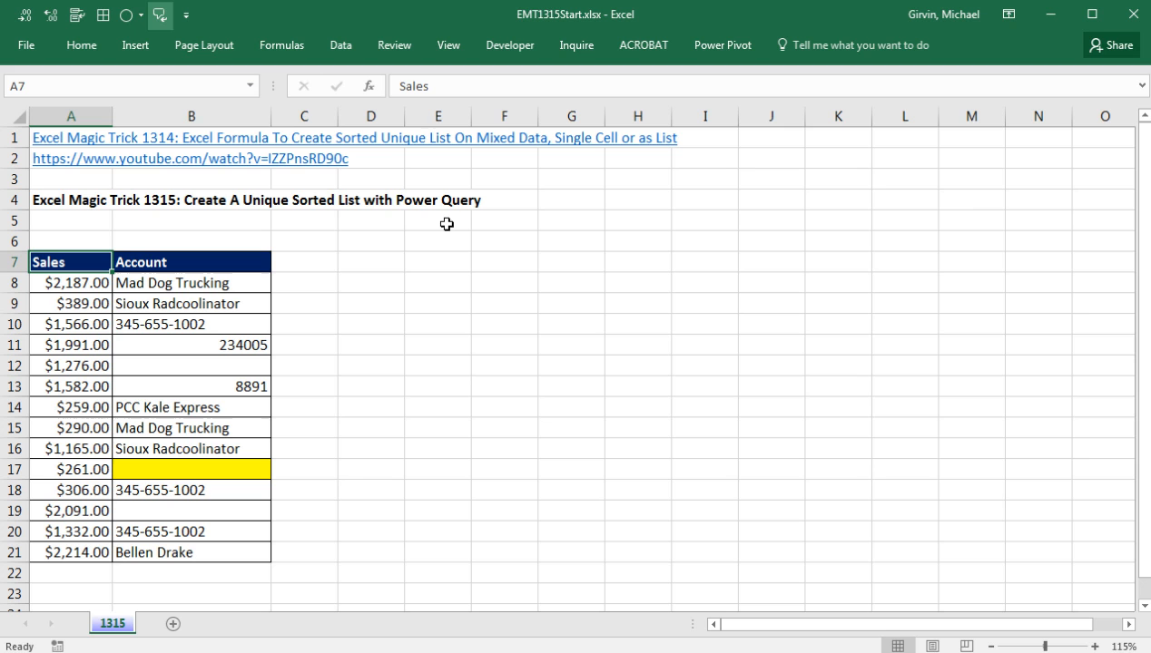
pyautogui.moveTo(411, 203)
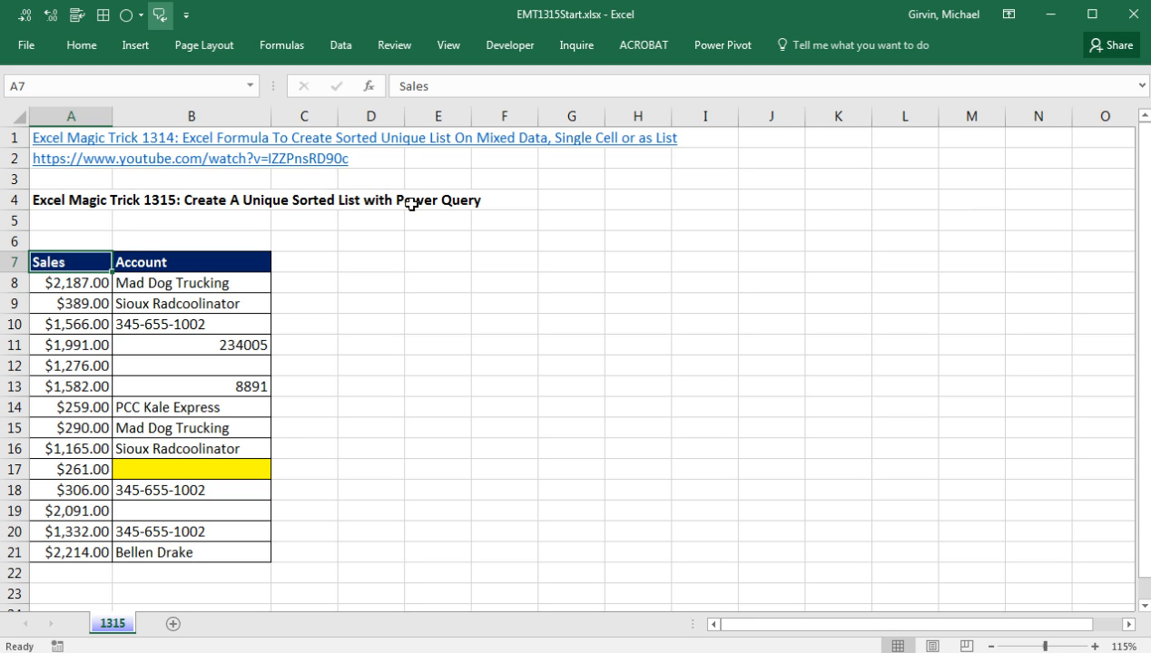
pyautogui.moveTo(366, 216)
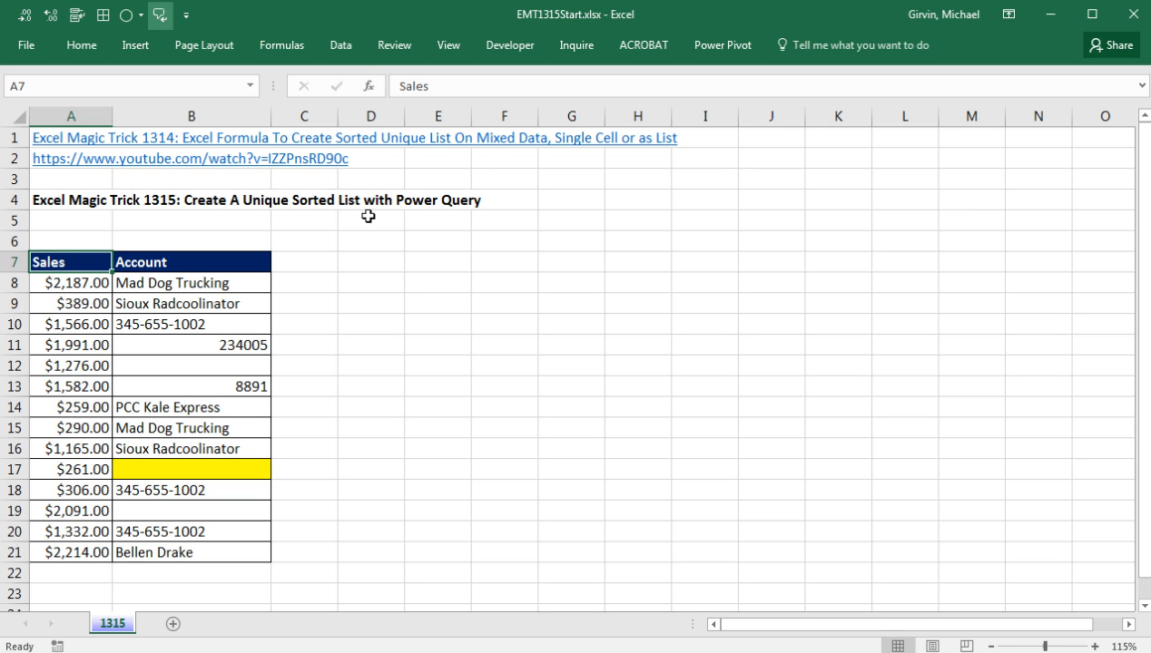
# Step: Convert the Sales and Account data into a table with headers (Ctrl+T), becoming Table1
pyautogui.click(341, 44)
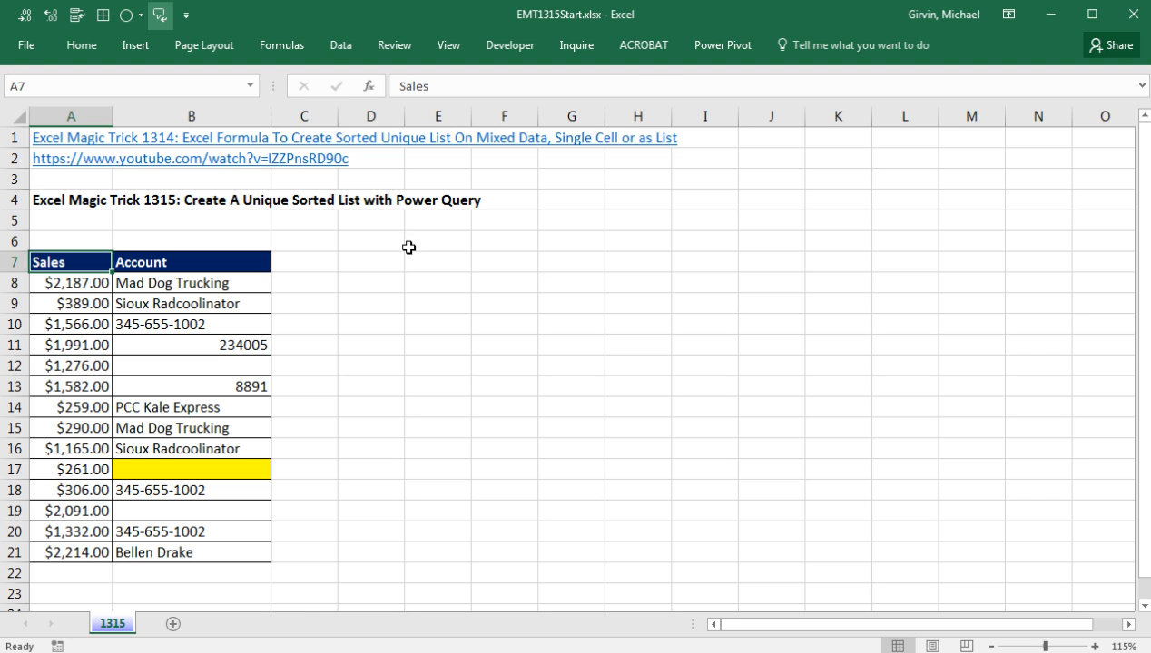
pyautogui.moveTo(276, 218)
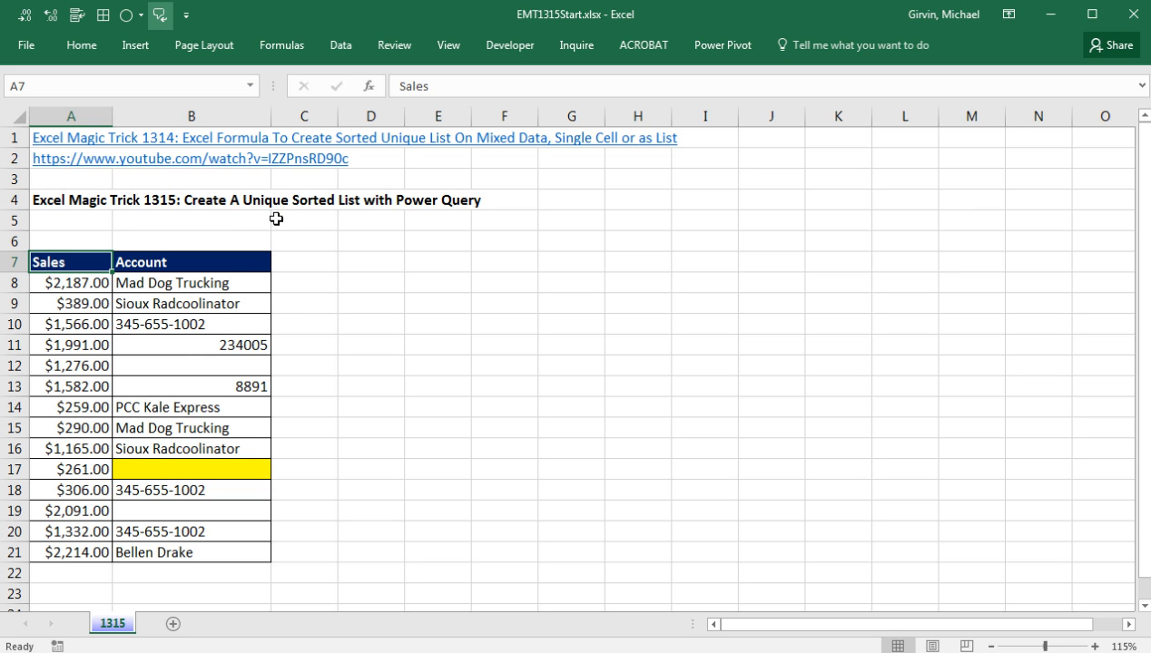
pyautogui.moveTo(186, 348)
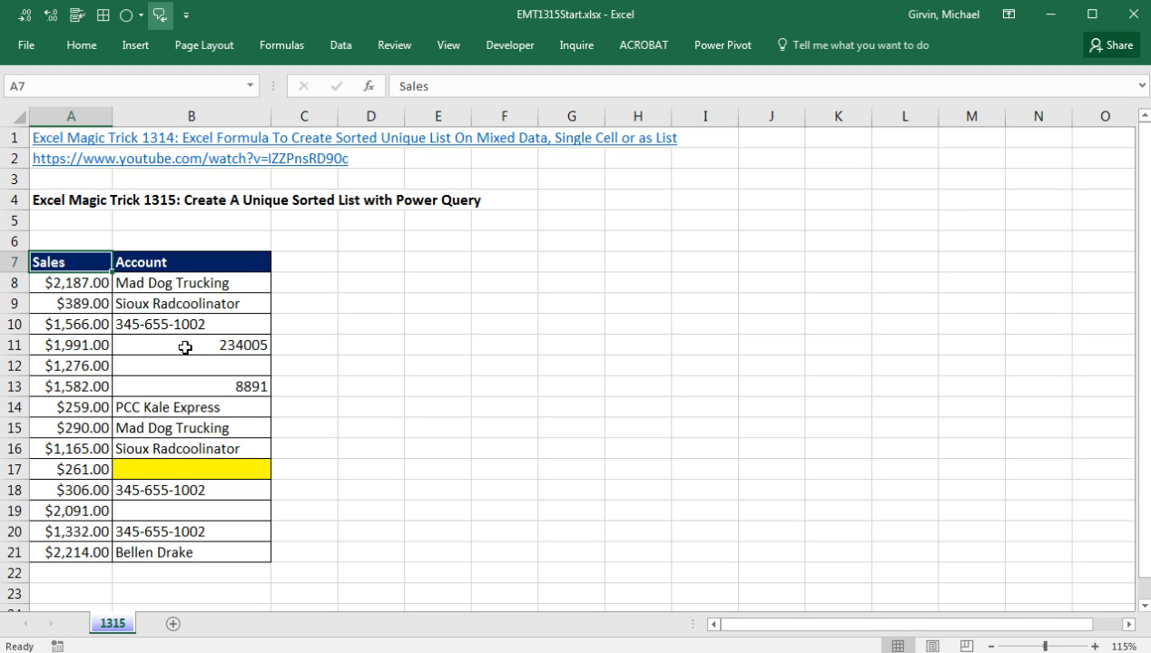
pyautogui.moveTo(176, 361)
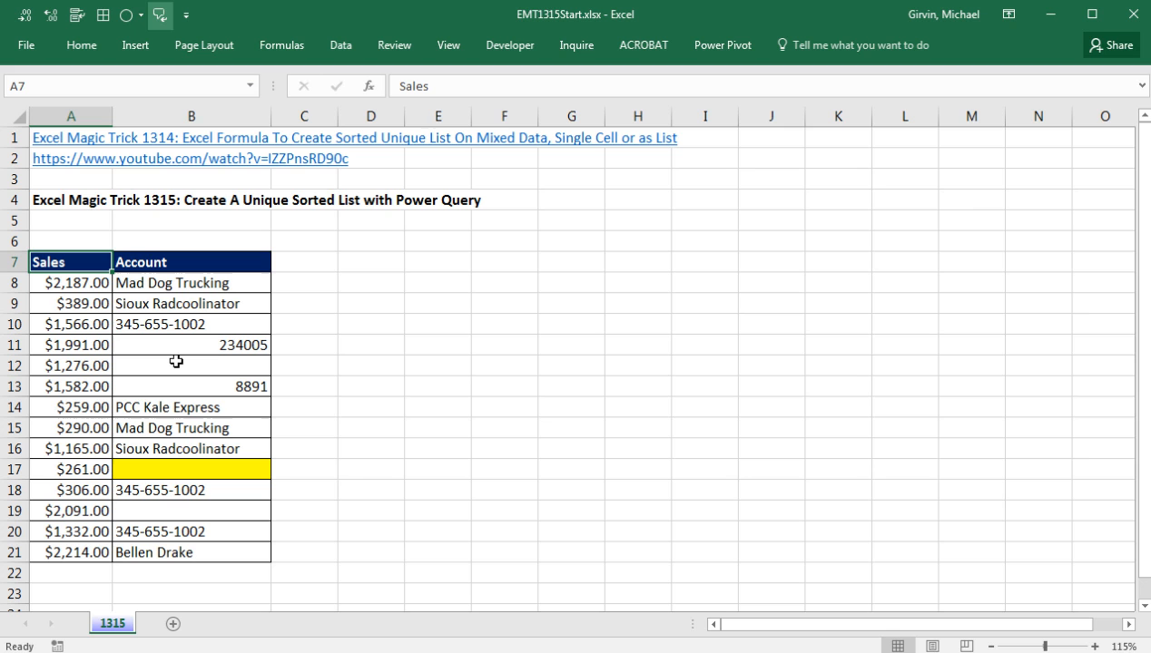
pyautogui.moveTo(185, 331)
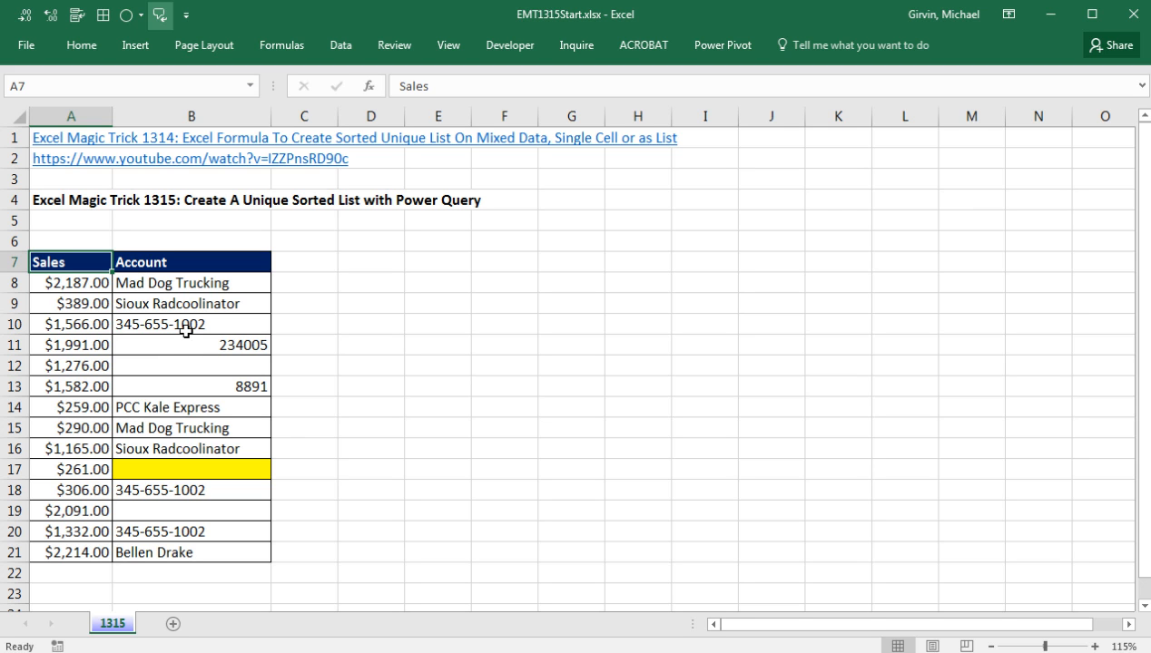
pyautogui.moveTo(191, 301)
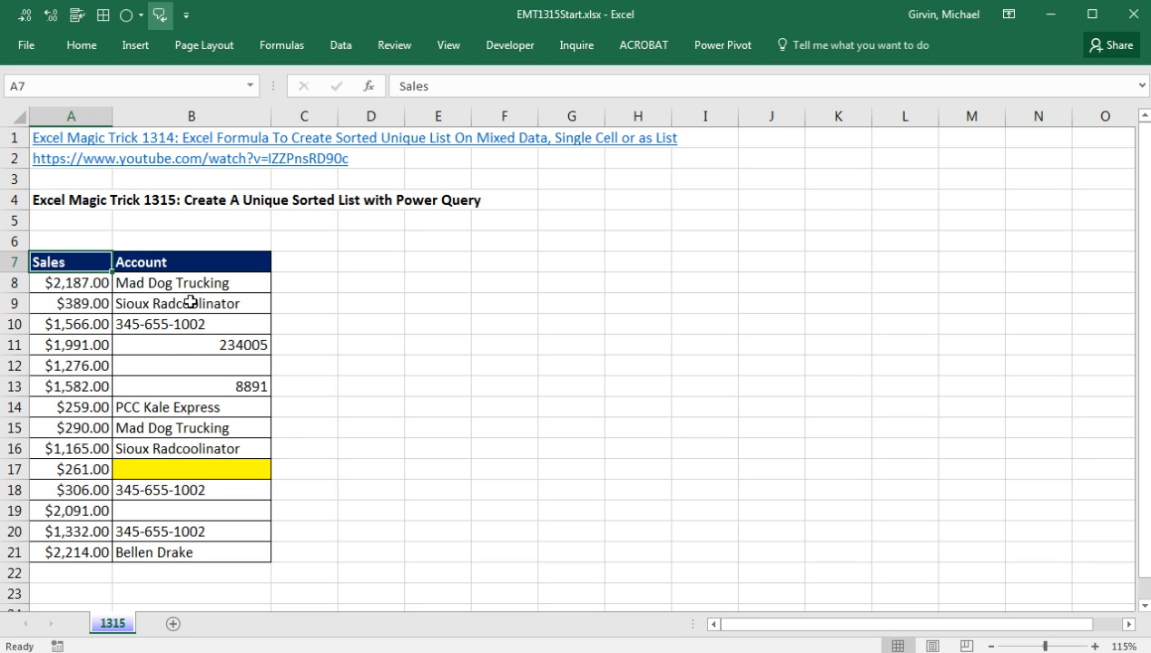
pyautogui.moveTo(468, 264)
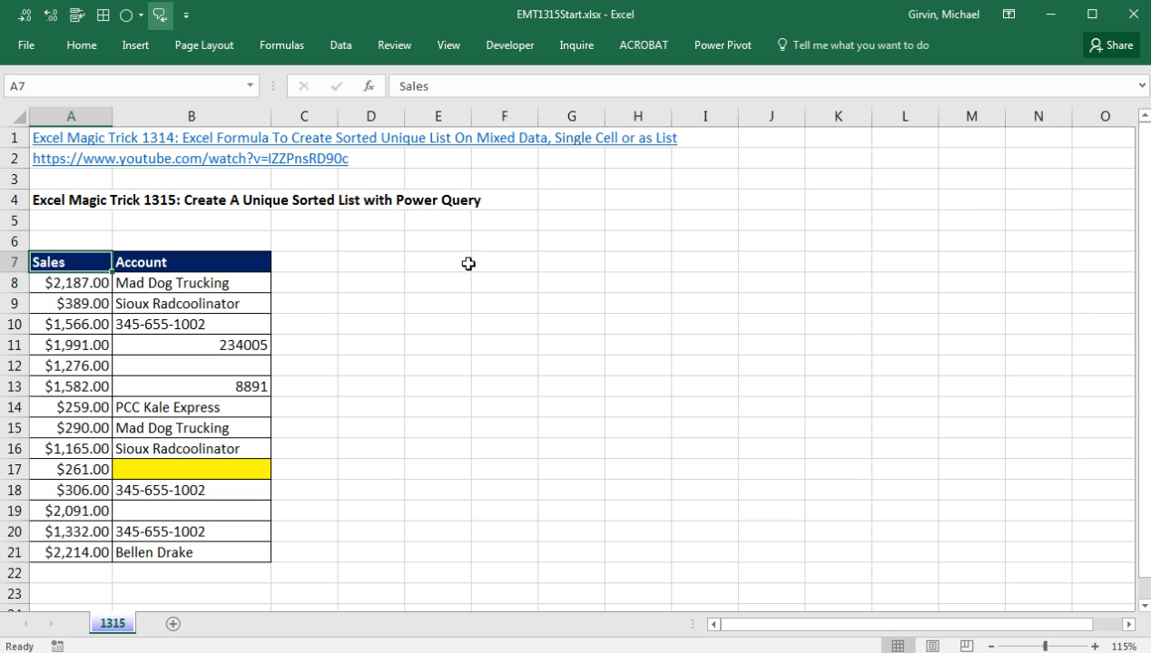
pyautogui.moveTo(354, 312)
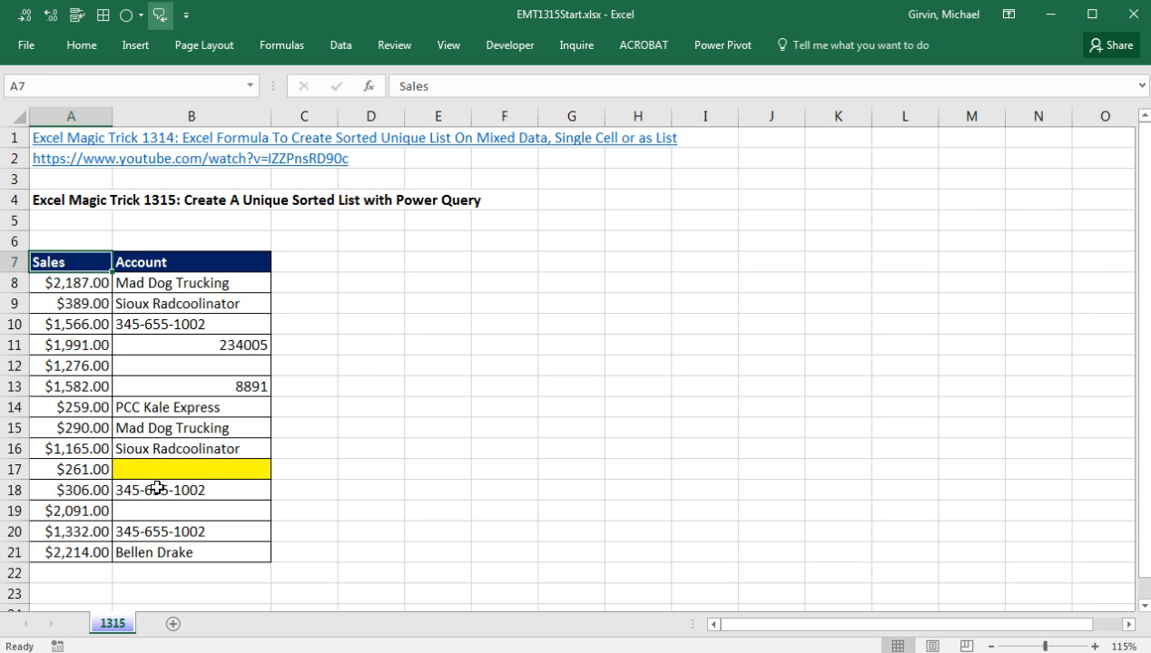
pyautogui.moveTo(94, 272)
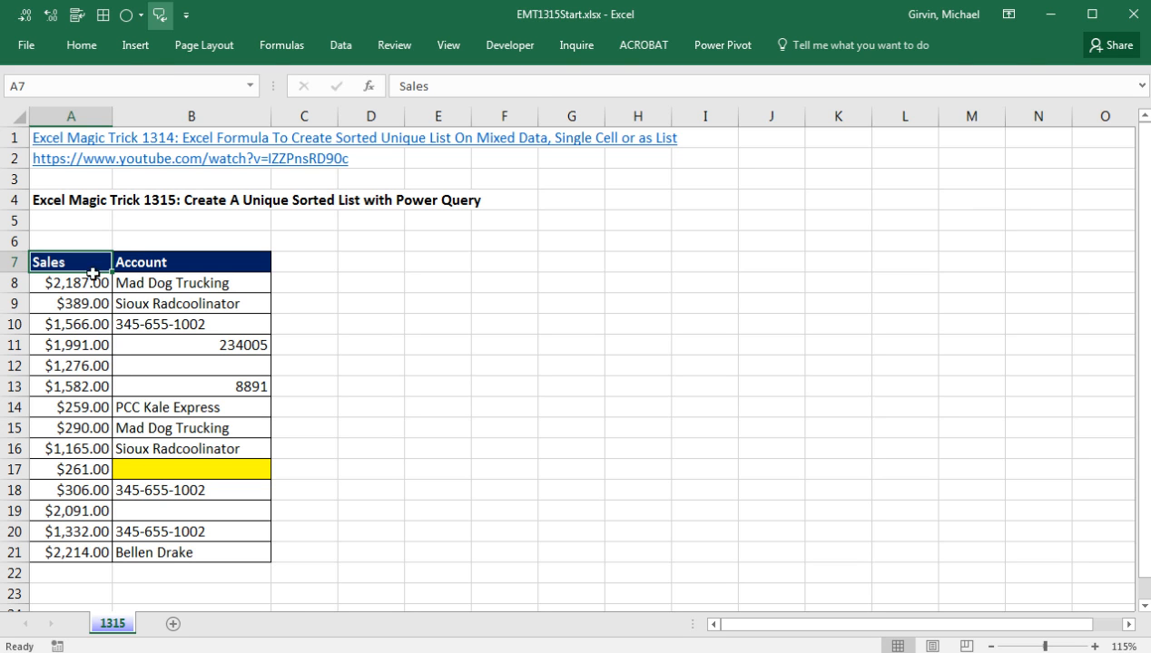
pyautogui.click(134, 44)
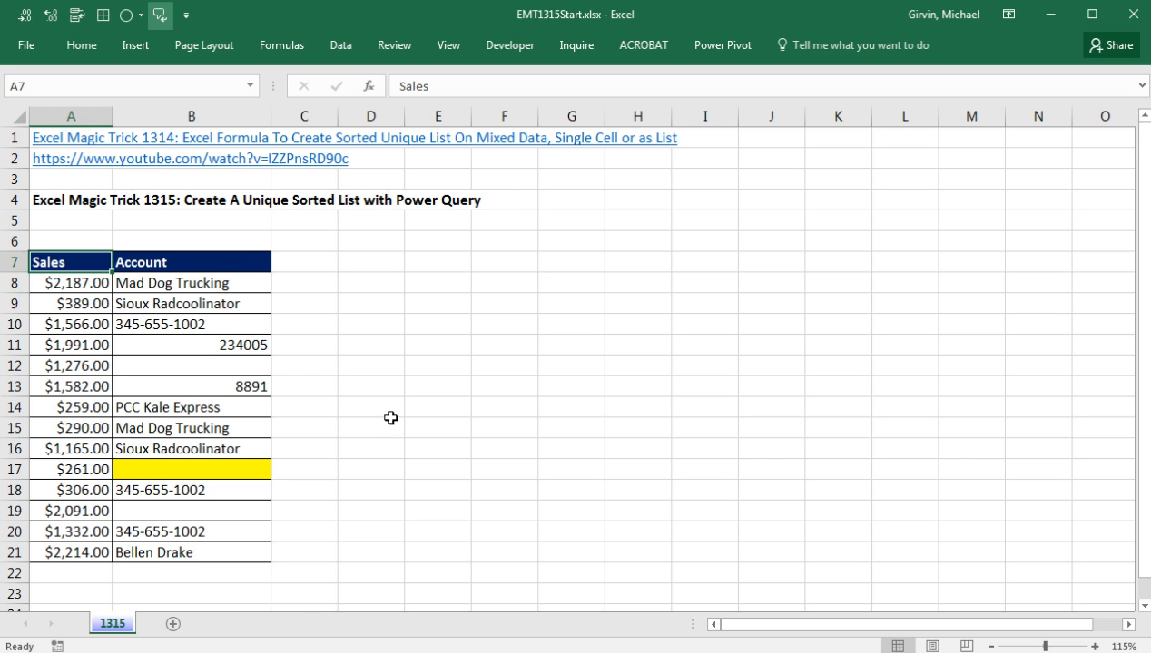
pyautogui.press('ctrl+t')
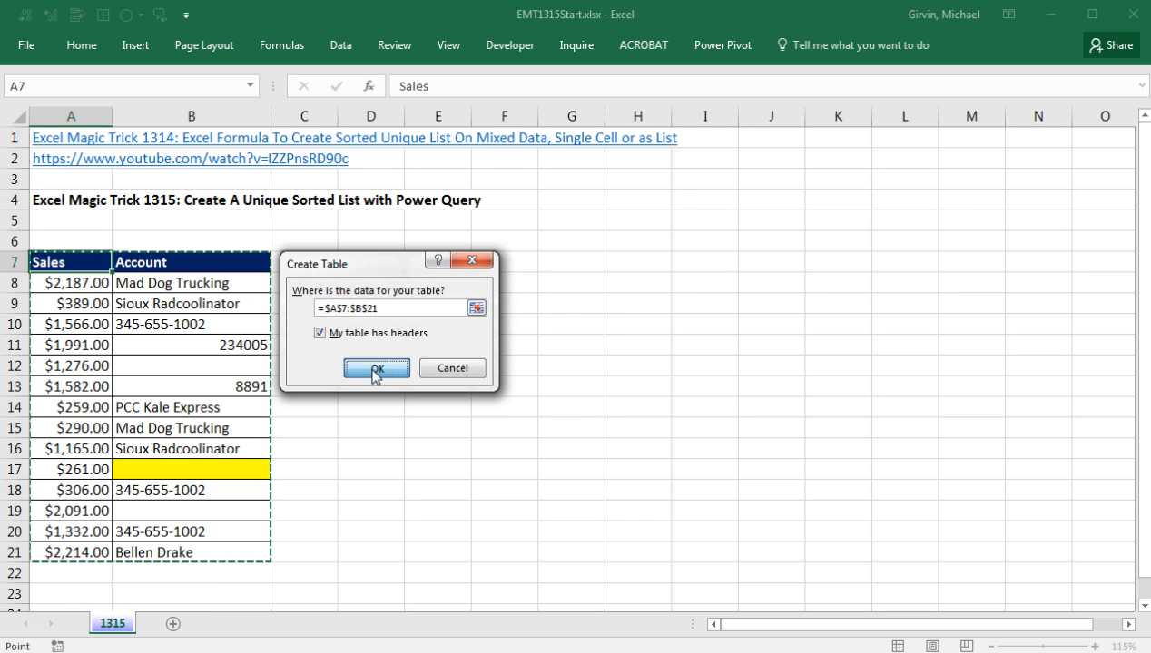
pyautogui.click(375, 369)
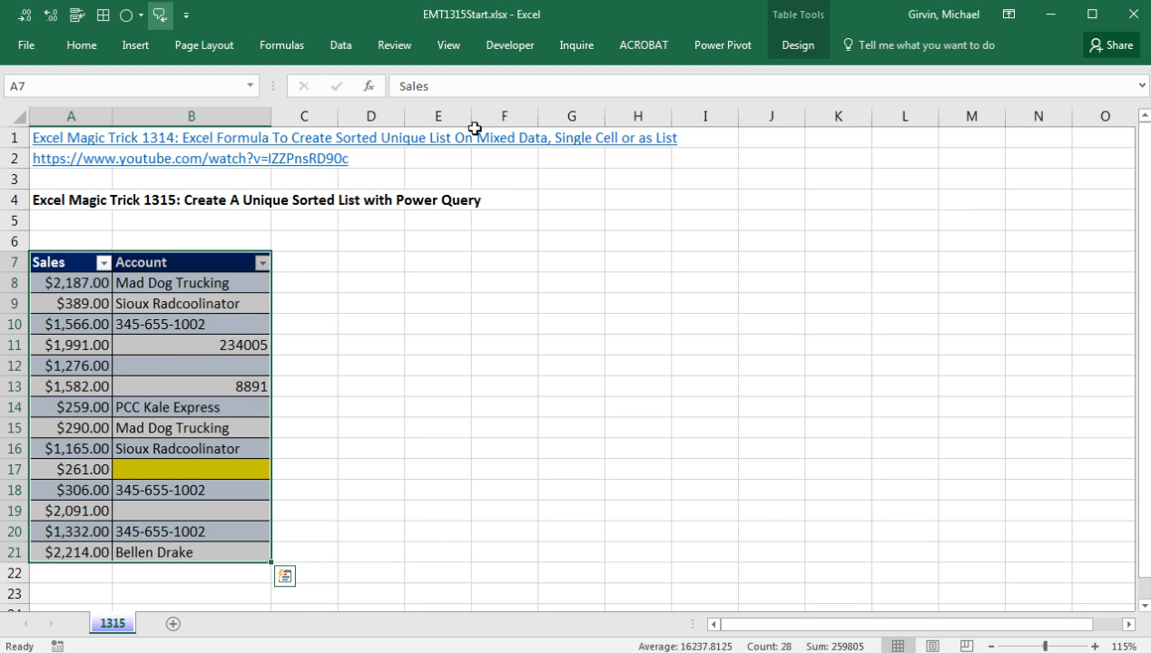
pyautogui.click(797, 44)
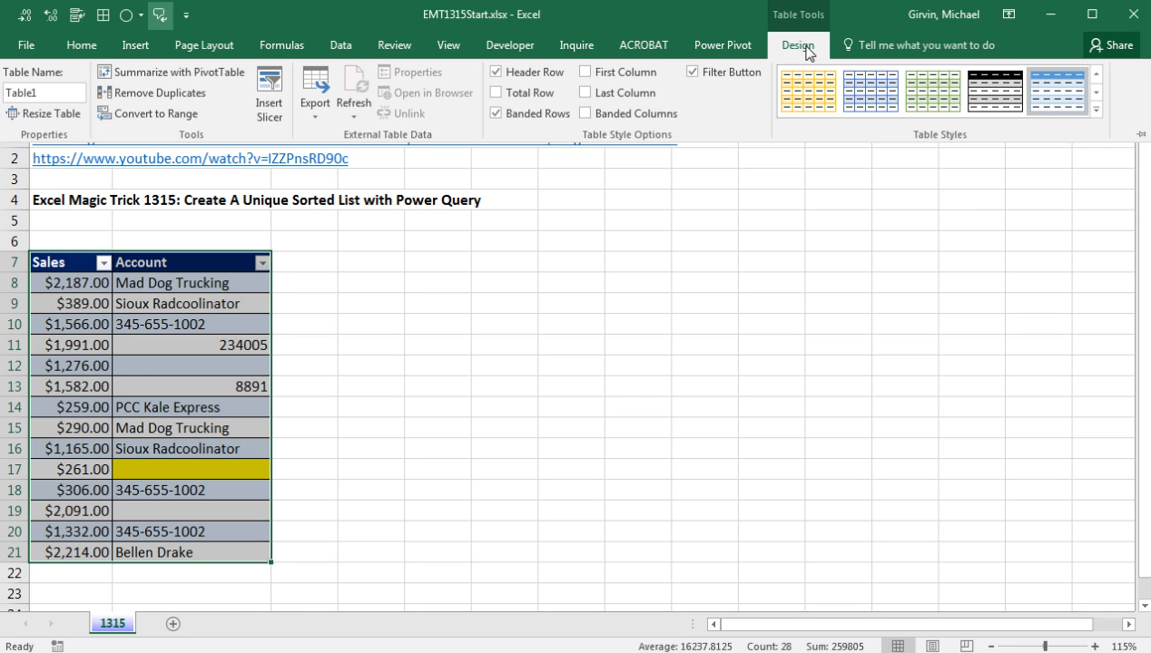
# Step: Rename the table to 'Sales' and bring up the Data ribbon's query commands
pyautogui.click(44, 91)
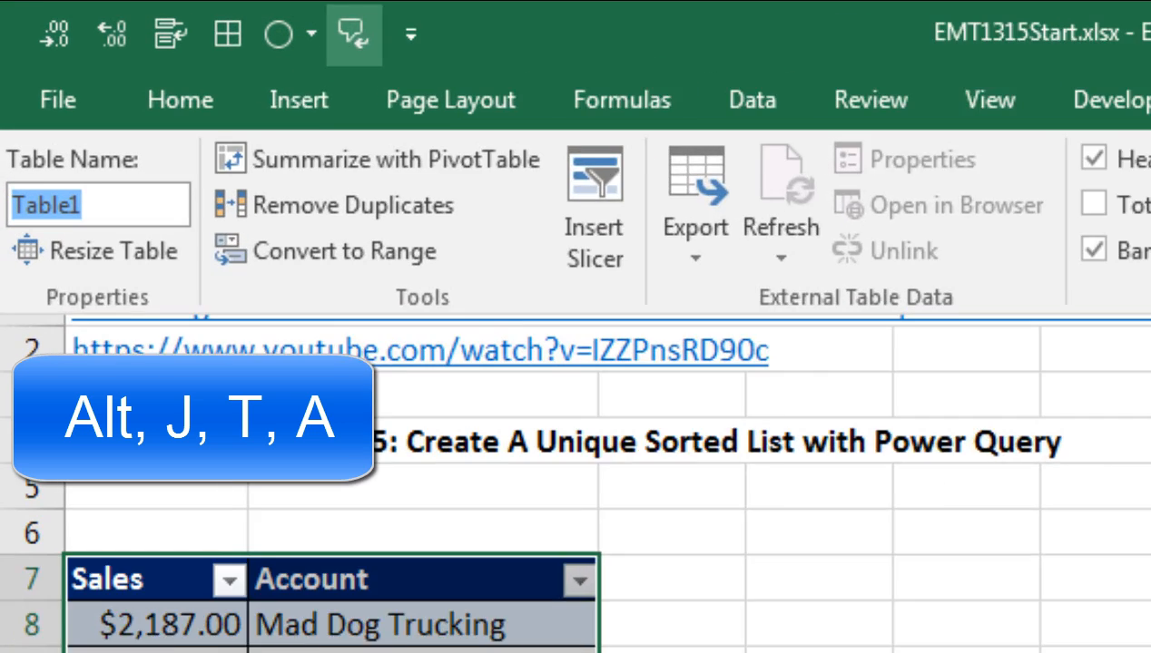
pyautogui.write('Sales')
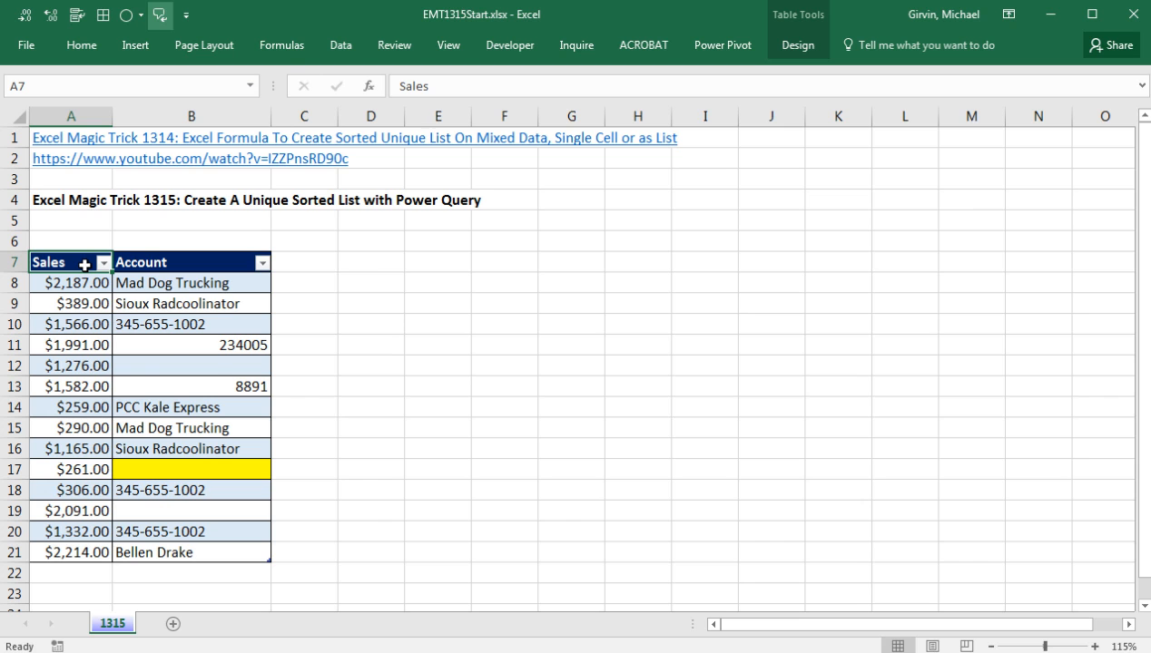
pyautogui.click(341, 44)
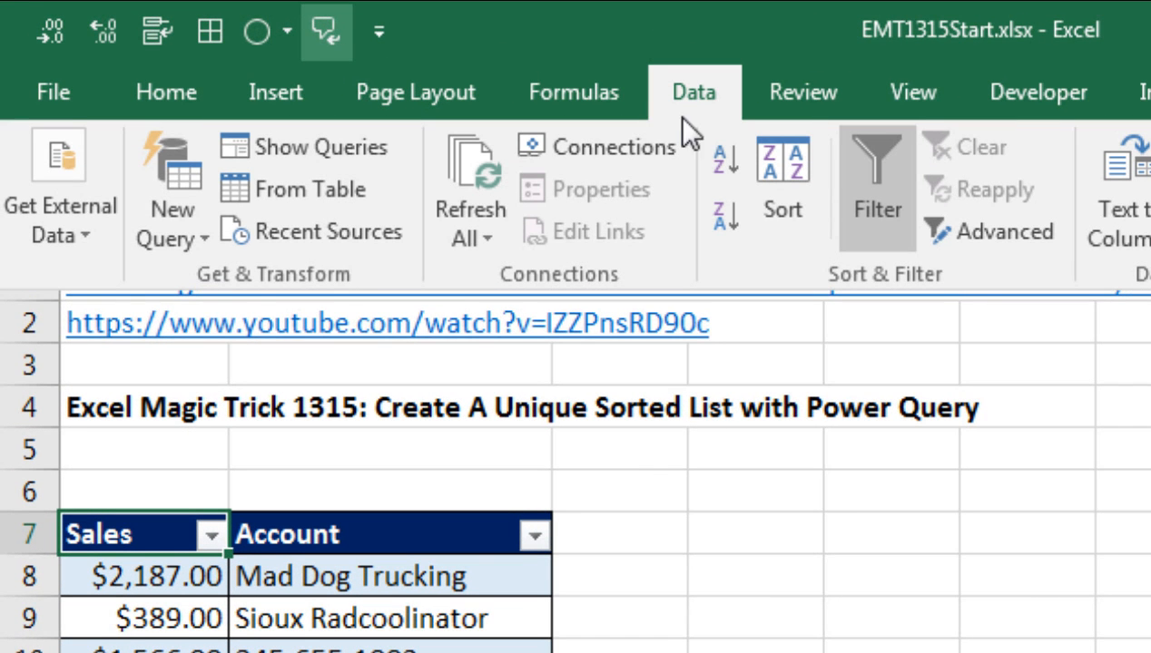
pyautogui.moveTo(154, 312)
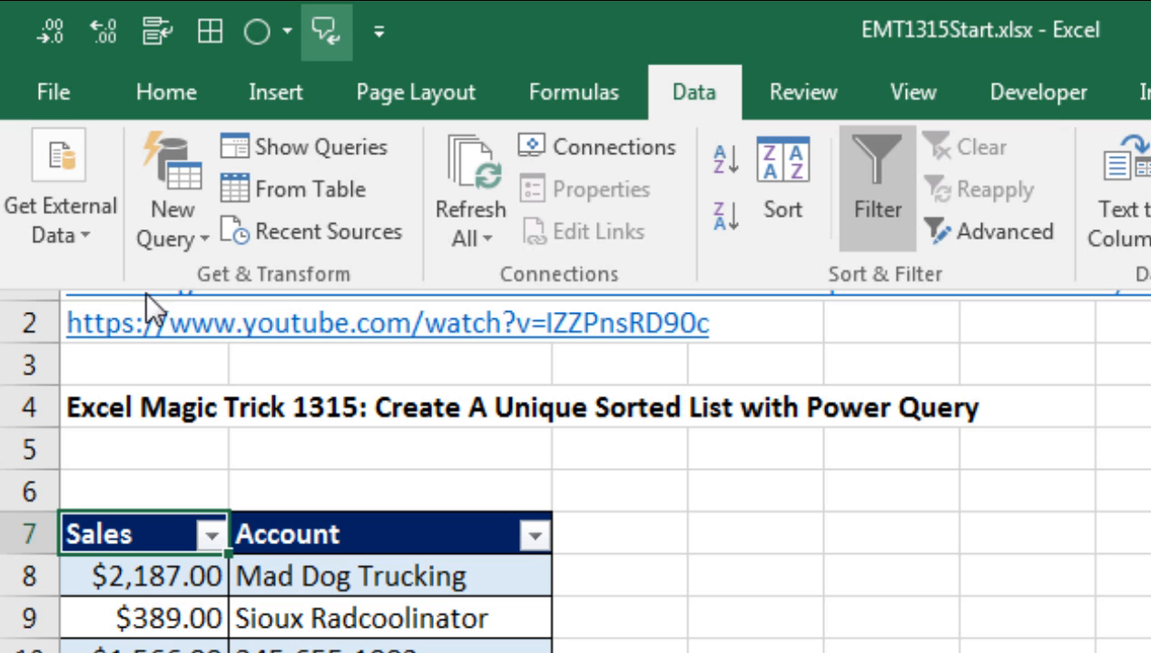
pyautogui.moveTo(196, 324)
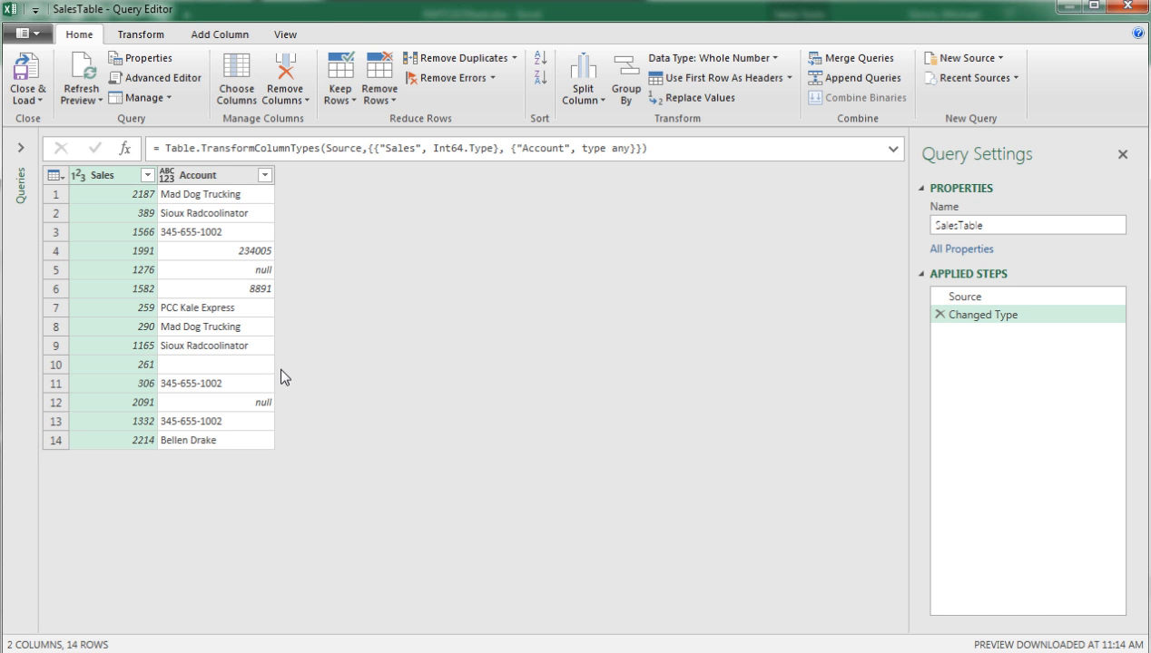
pyautogui.moveTo(958, 200)
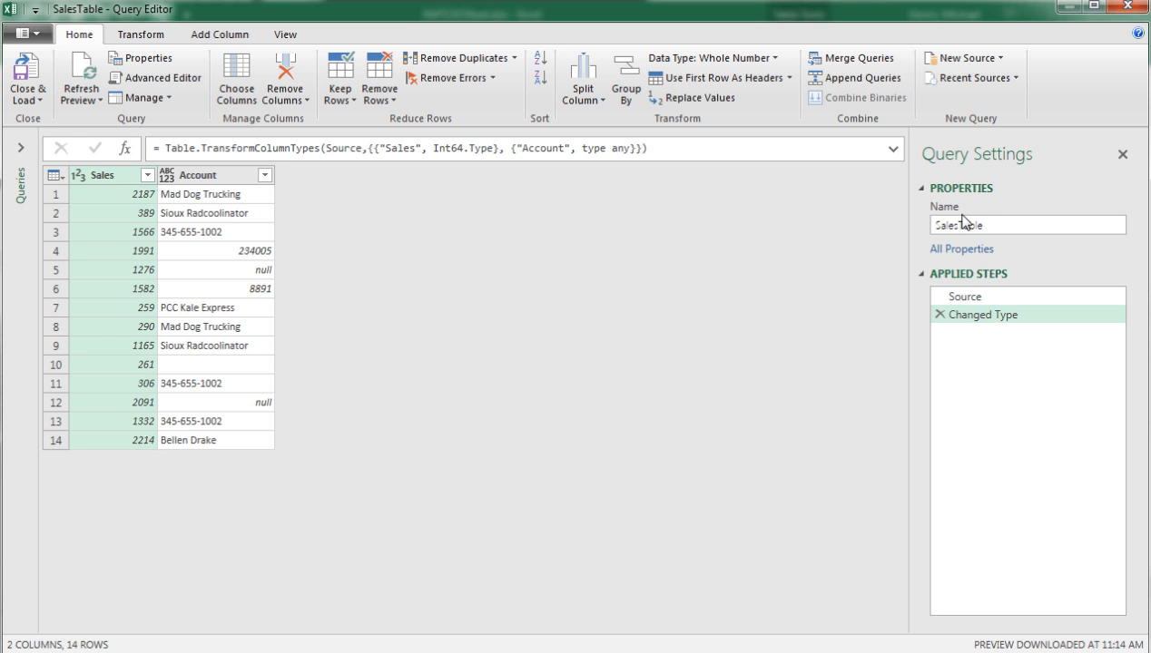
# Step: Replace the query name SalesTable with 'SortedUniqueAccountList'
pyautogui.tripleClick(1027, 226)
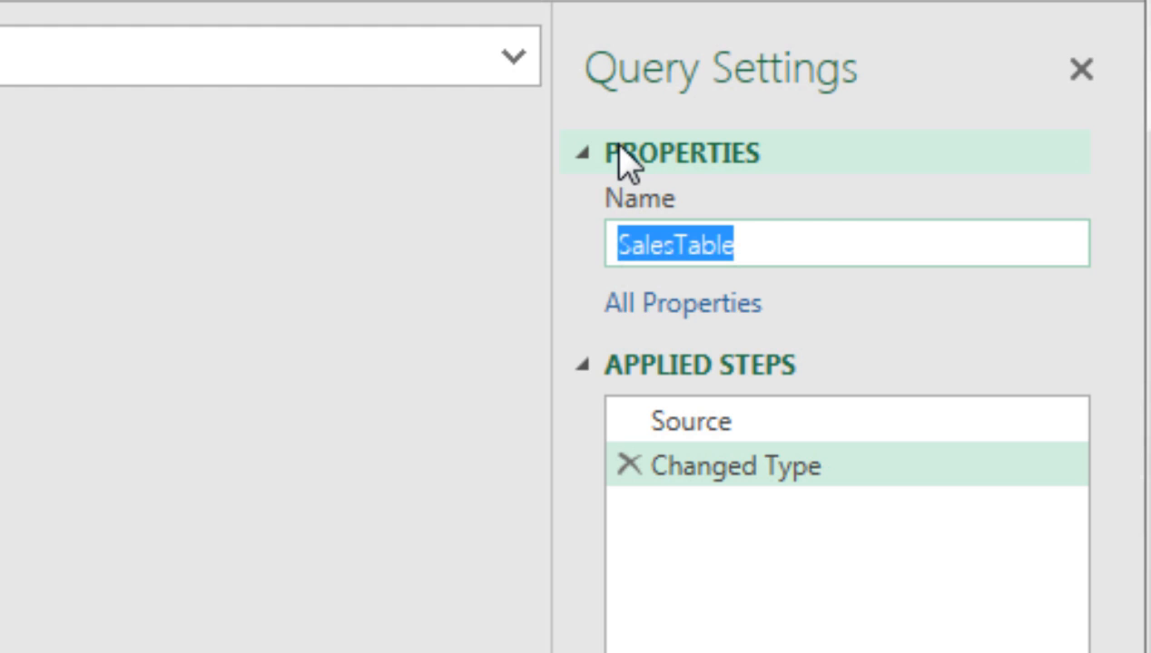
pyautogui.moveTo(515, 3)
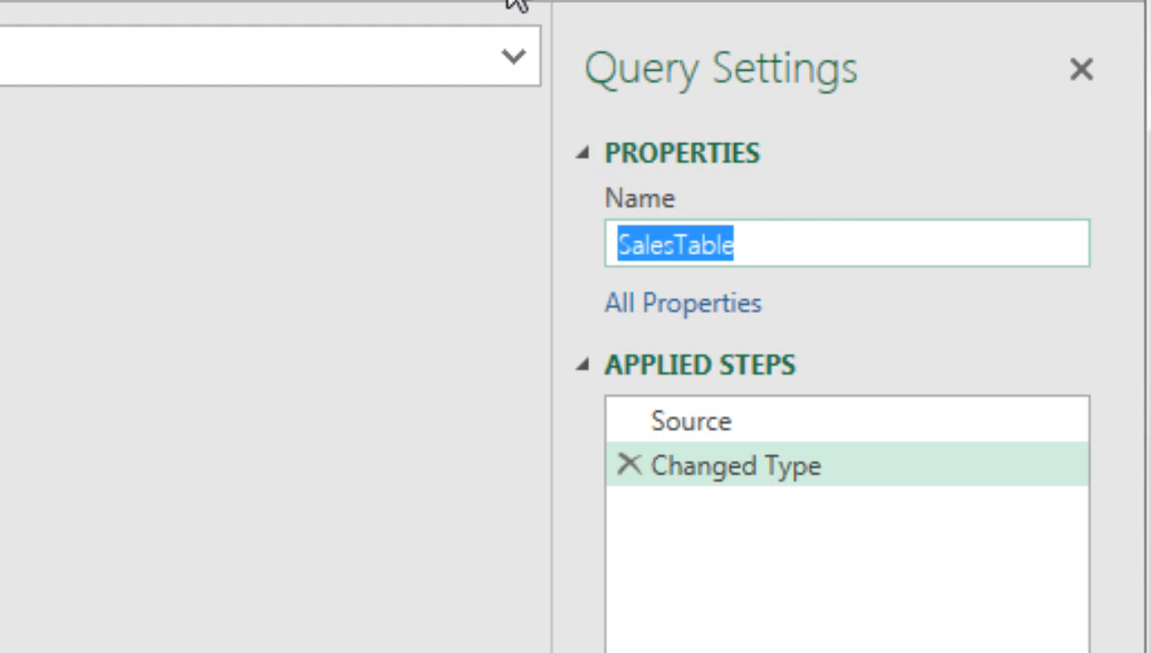
pyautogui.moveTo(580, 91)
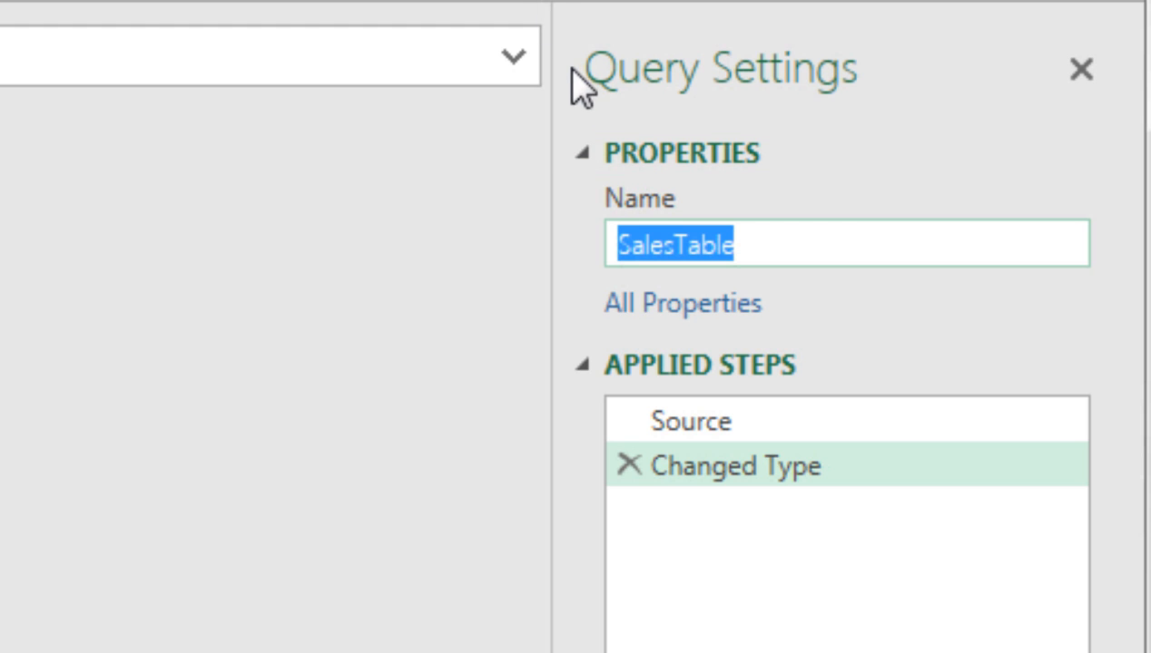
pyautogui.moveTo(648, 214)
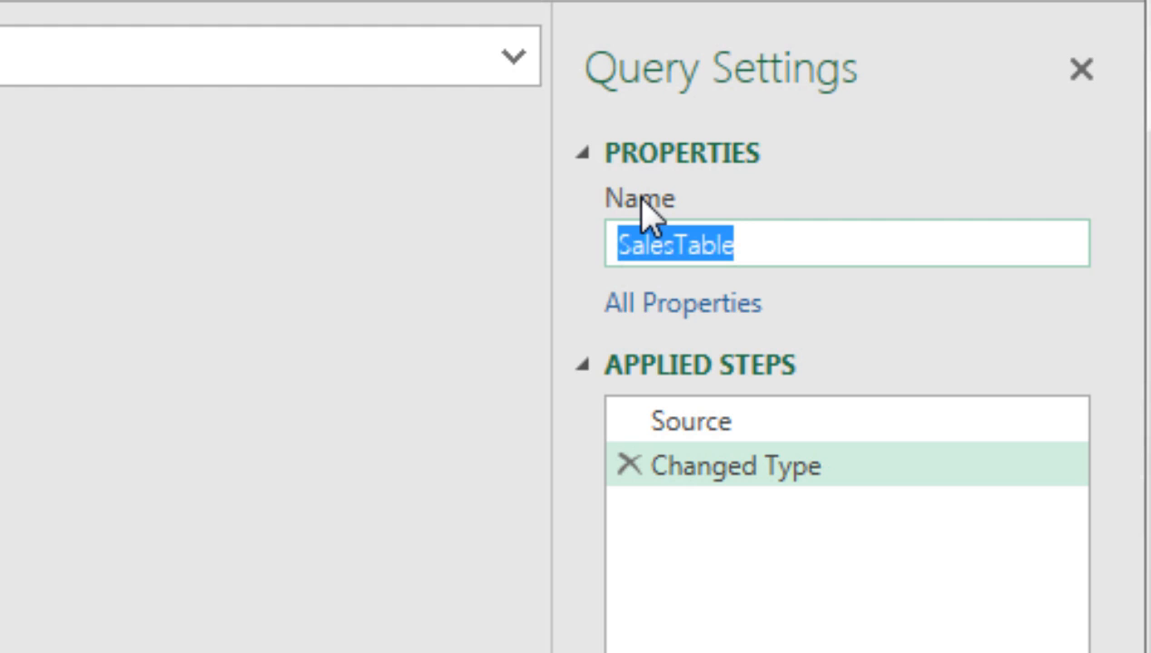
pyautogui.moveTo(683, 303)
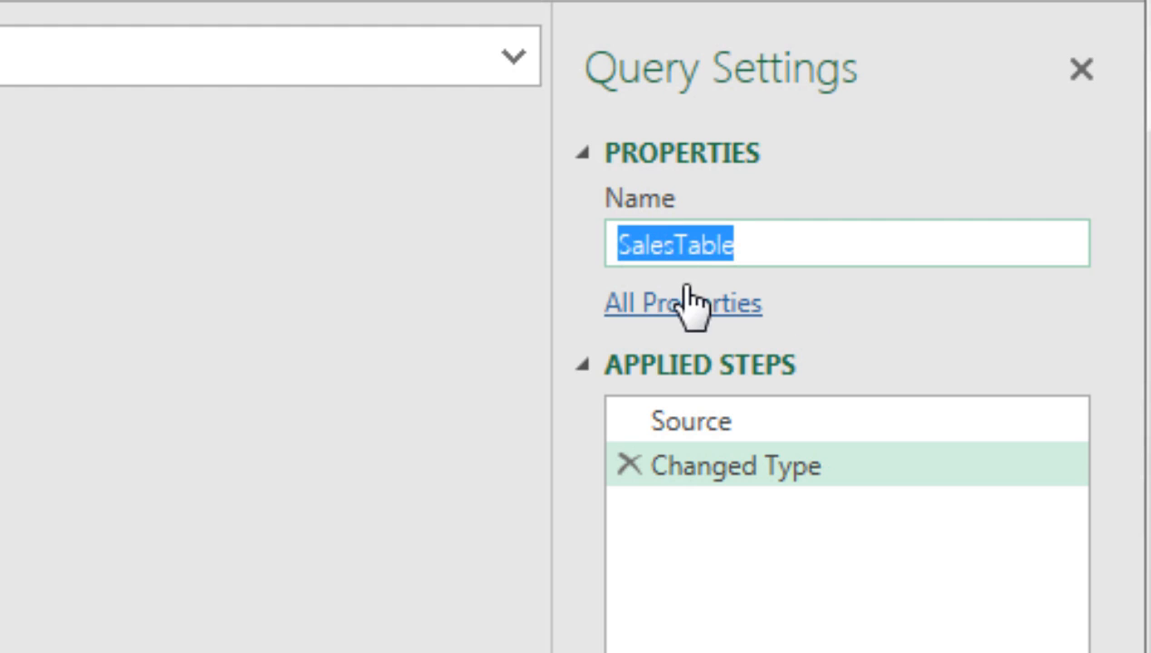
pyautogui.write('SortedUniqueAccountList')
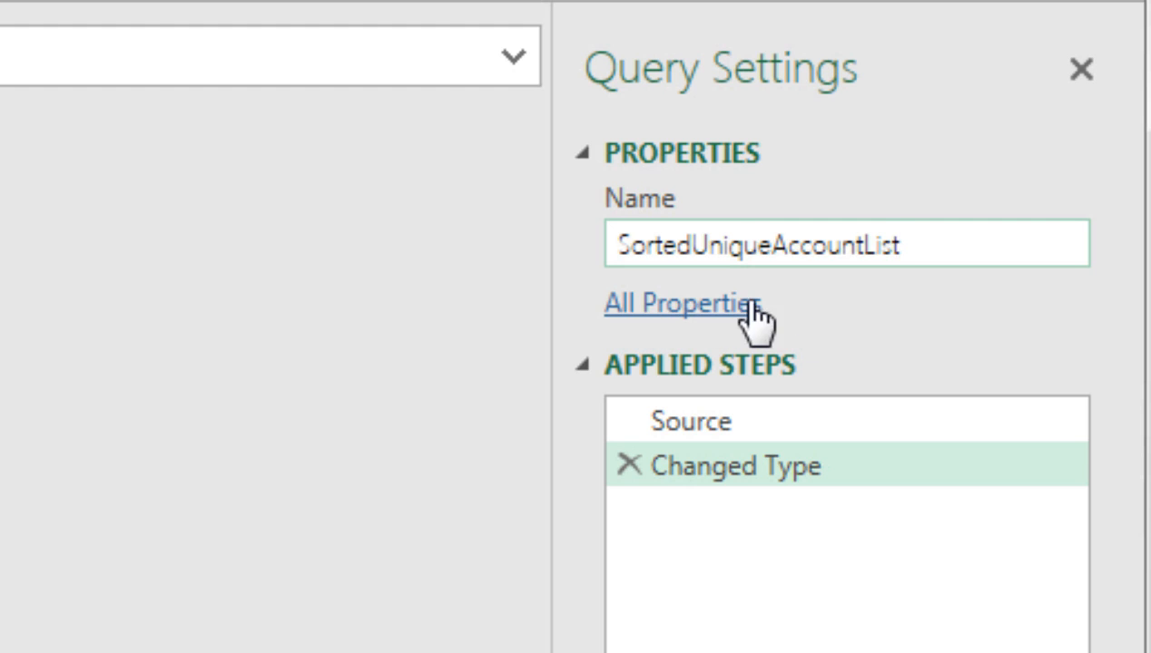
pyautogui.moveTo(839, 341)
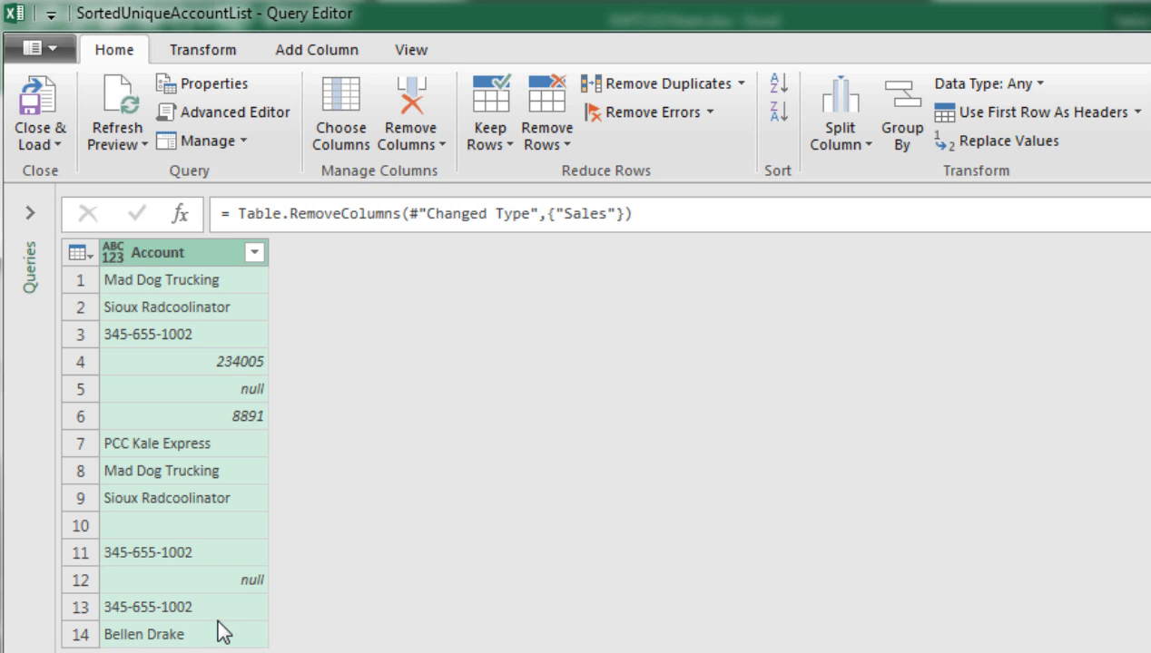
pyautogui.moveTo(592, 193)
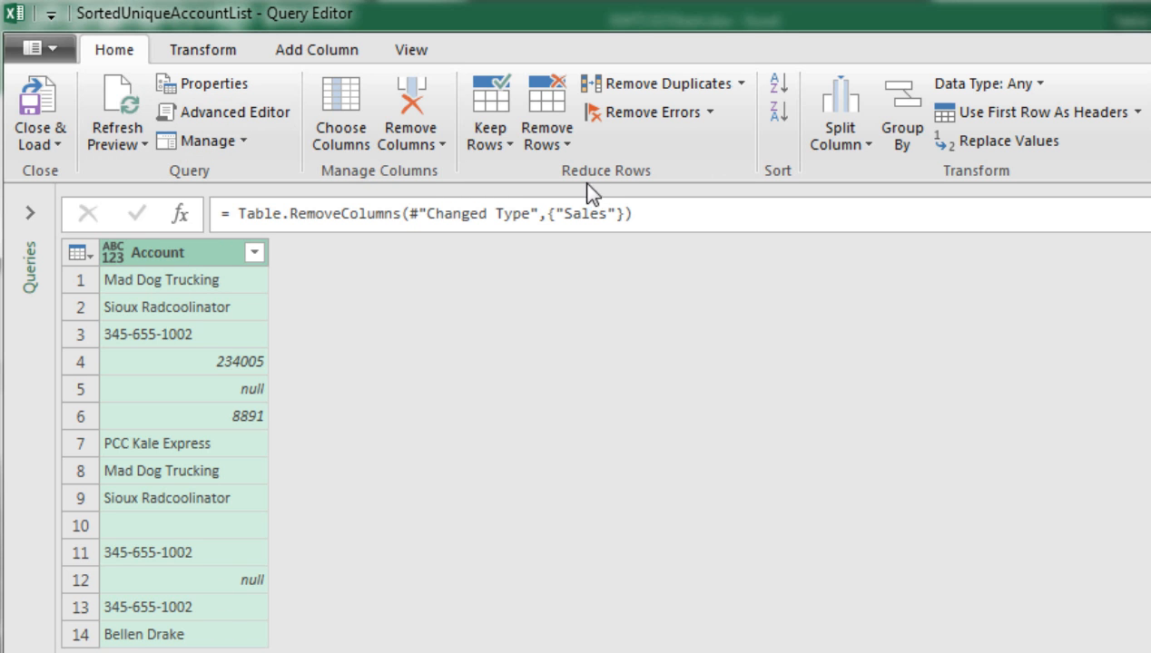
pyautogui.moveTo(657, 84)
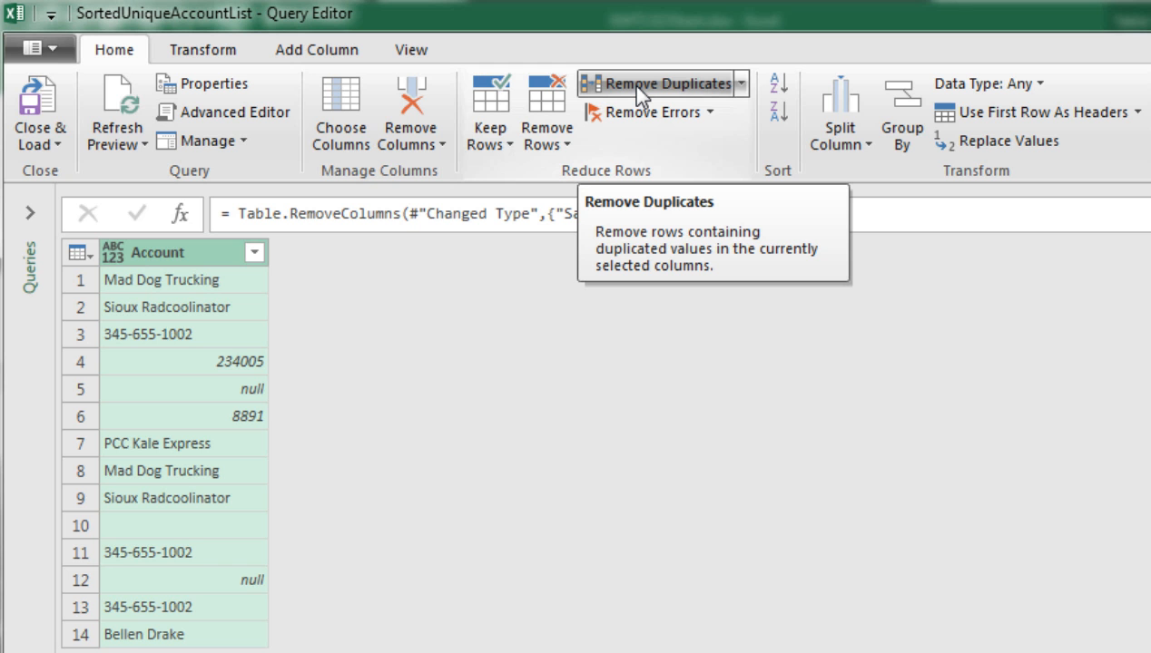
# Step: Remove duplicate Account rows, leaving nine distinct entries including null and blank
pyautogui.click(661, 83)
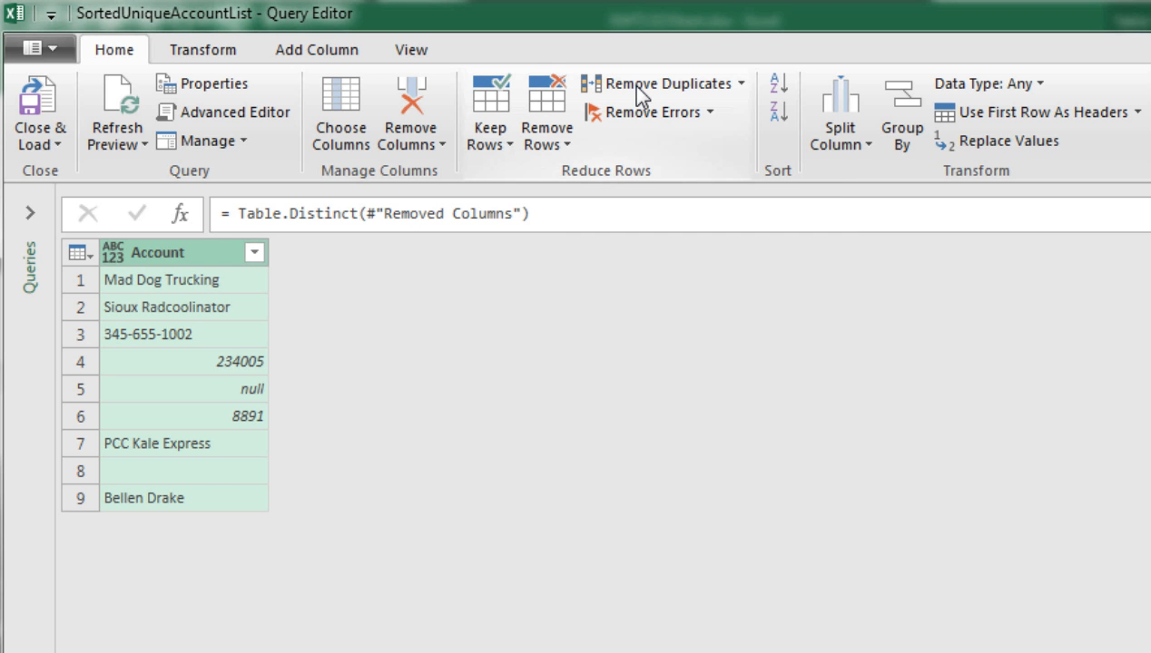
pyautogui.moveTo(281, 403)
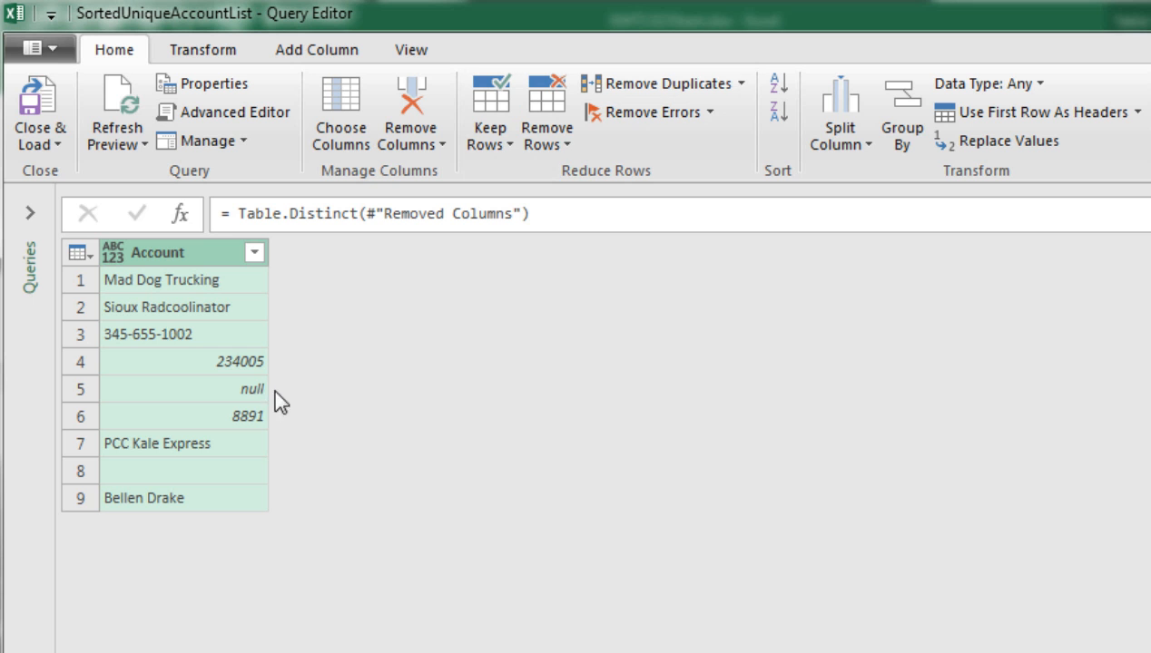
pyautogui.moveTo(287, 287)
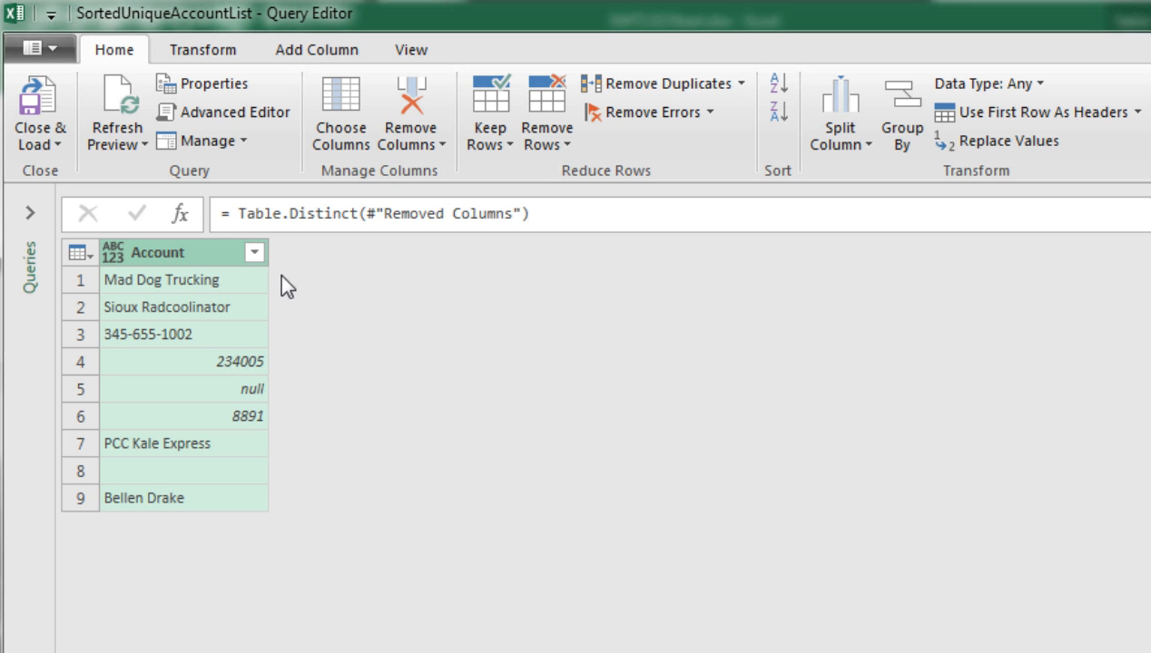
# Step: Filter out (null) and (blank) accounts and sort the seven remaining values ascending
pyautogui.click(254, 252)
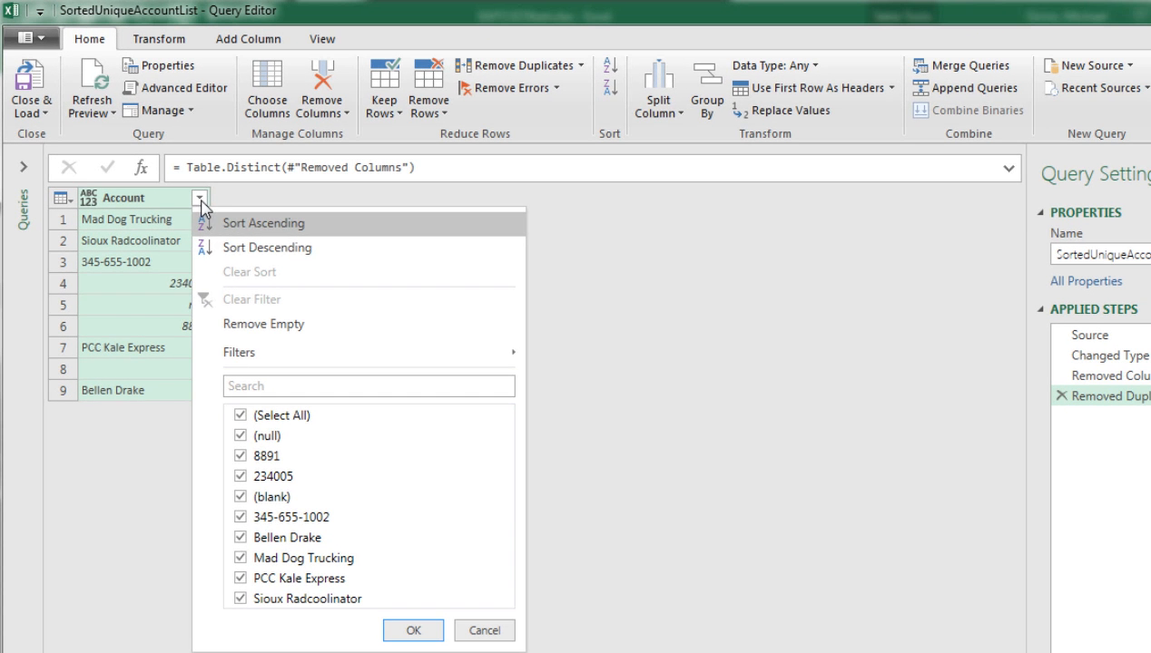
pyautogui.click(242, 436)
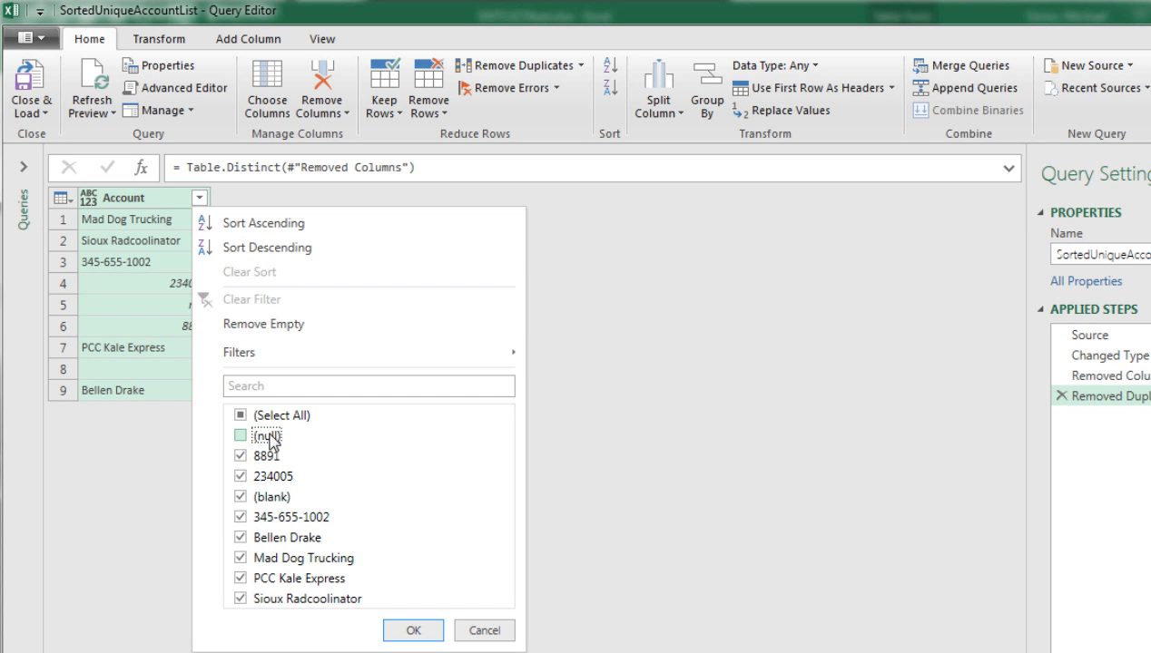
pyautogui.click(241, 435)
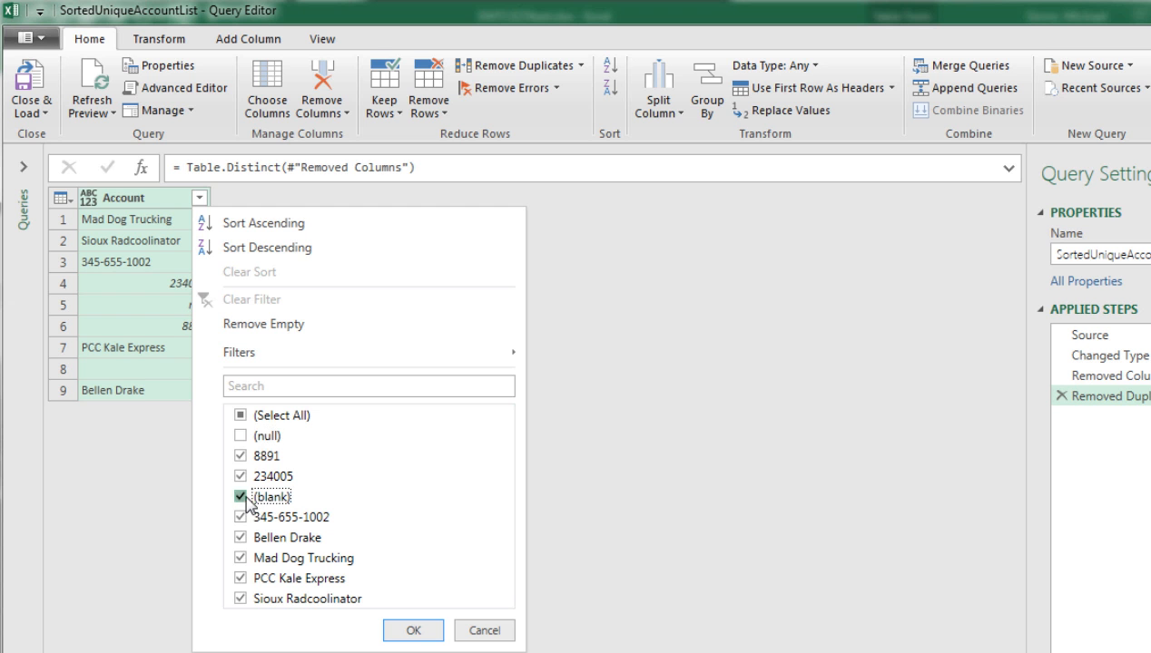
pyautogui.click(414, 631)
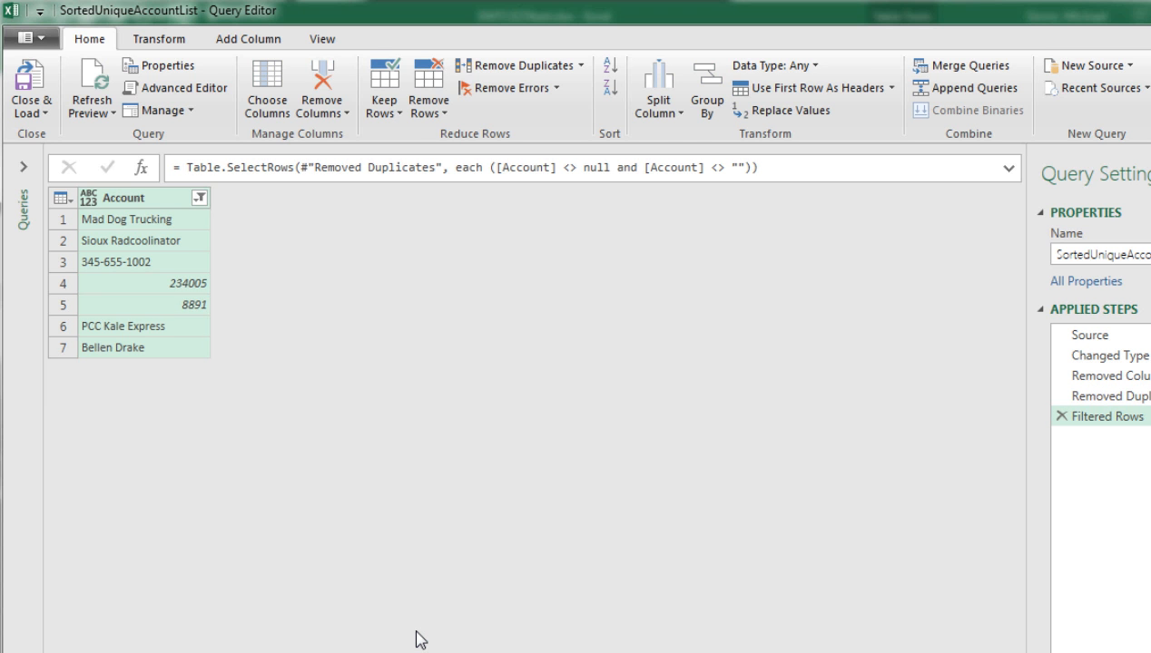
pyautogui.moveTo(167, 243)
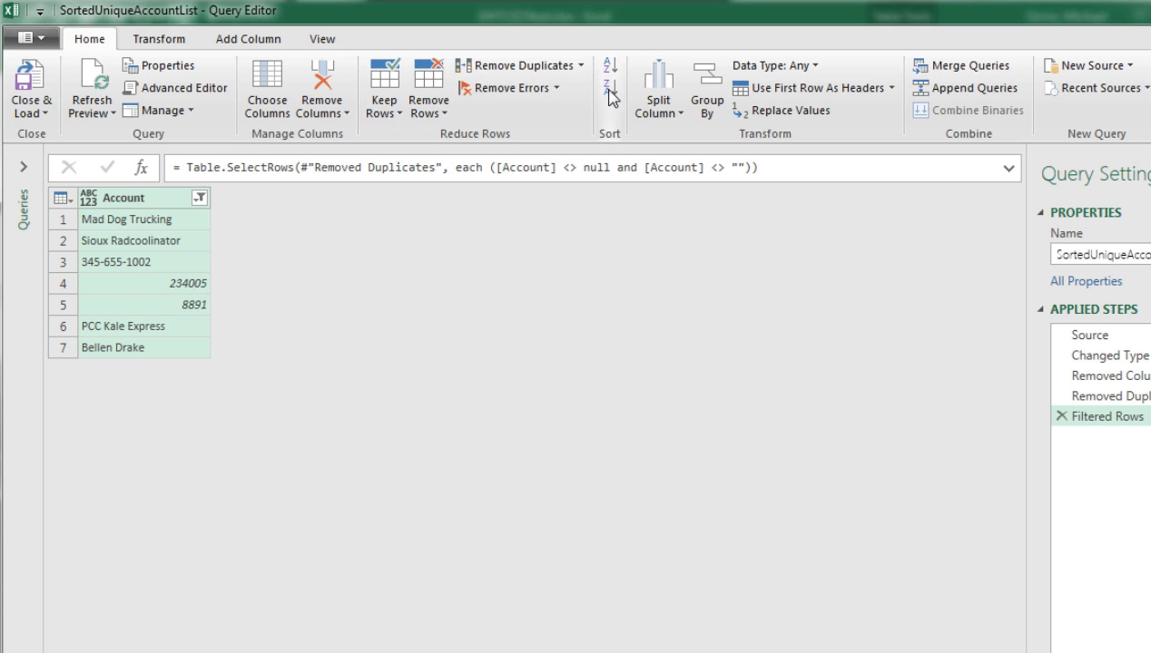
pyautogui.click(610, 69)
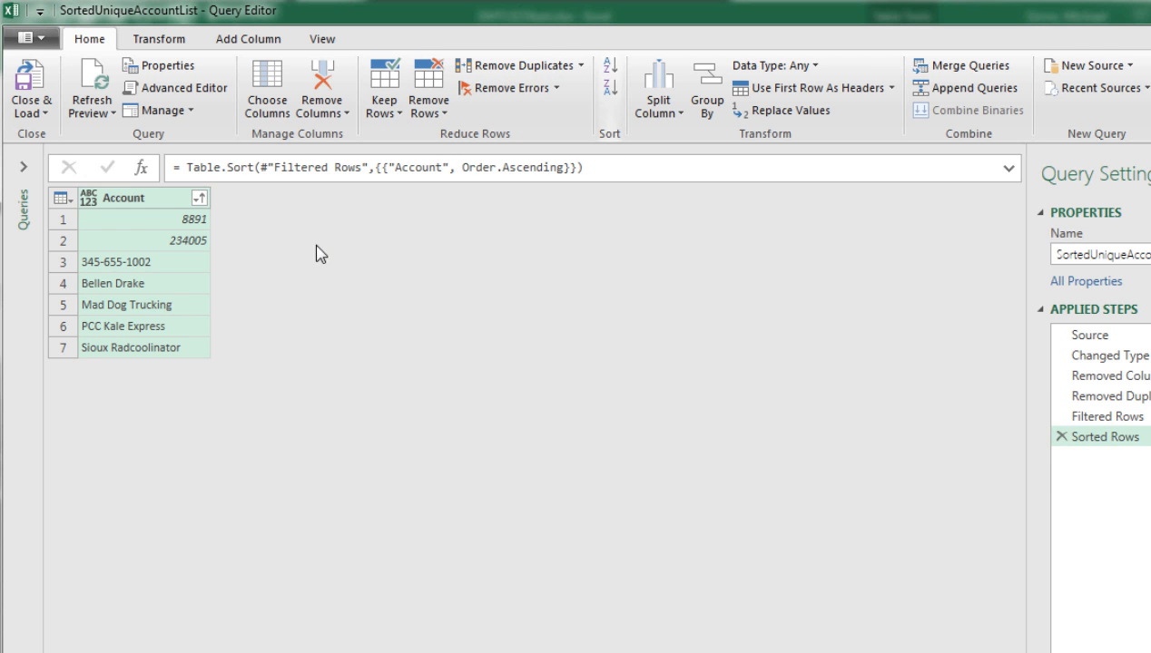
pyautogui.moveTo(111, 187)
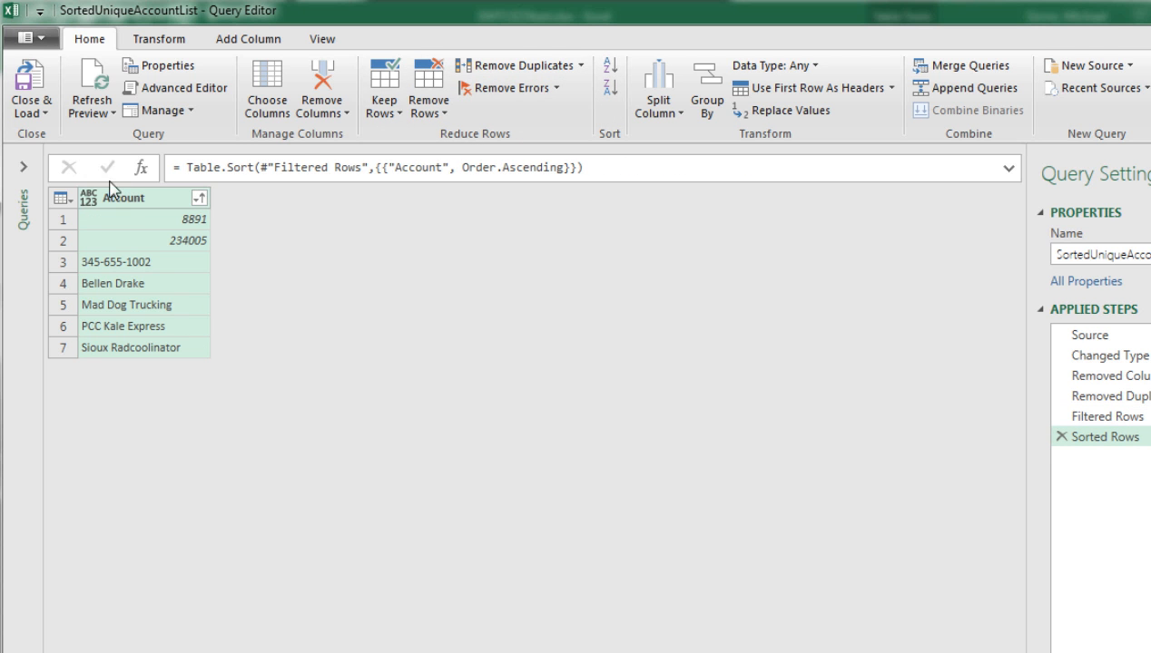
# Step: Load the query as a table on the existing worksheet with destination E7
pyautogui.click(30, 87)
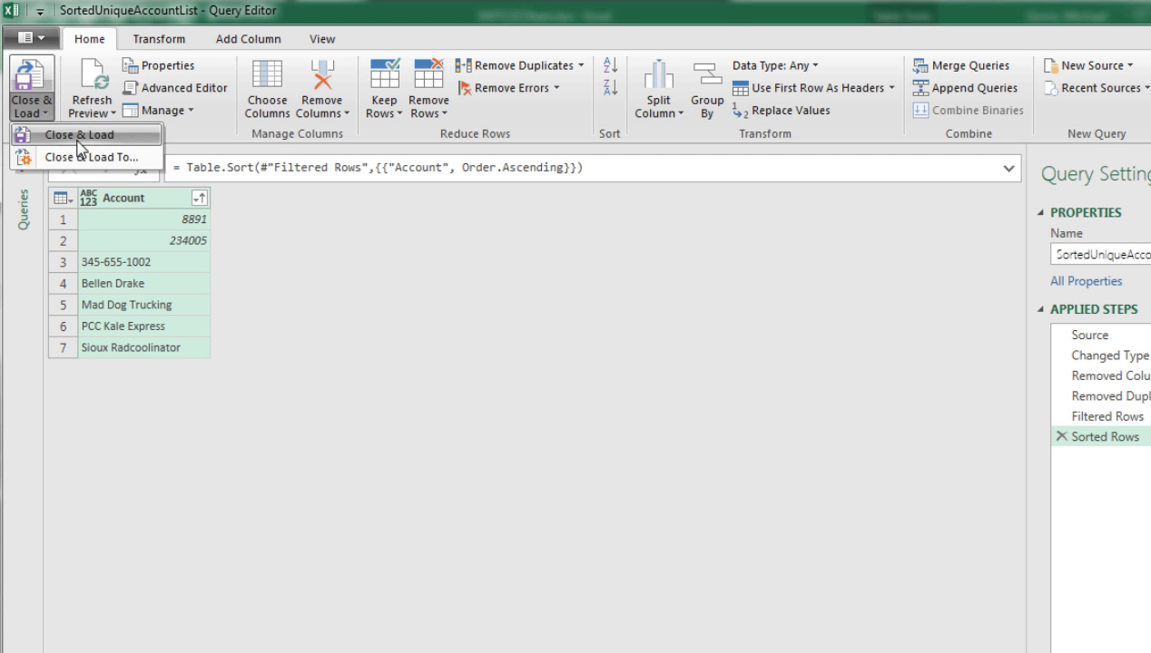
pyautogui.click(87, 156)
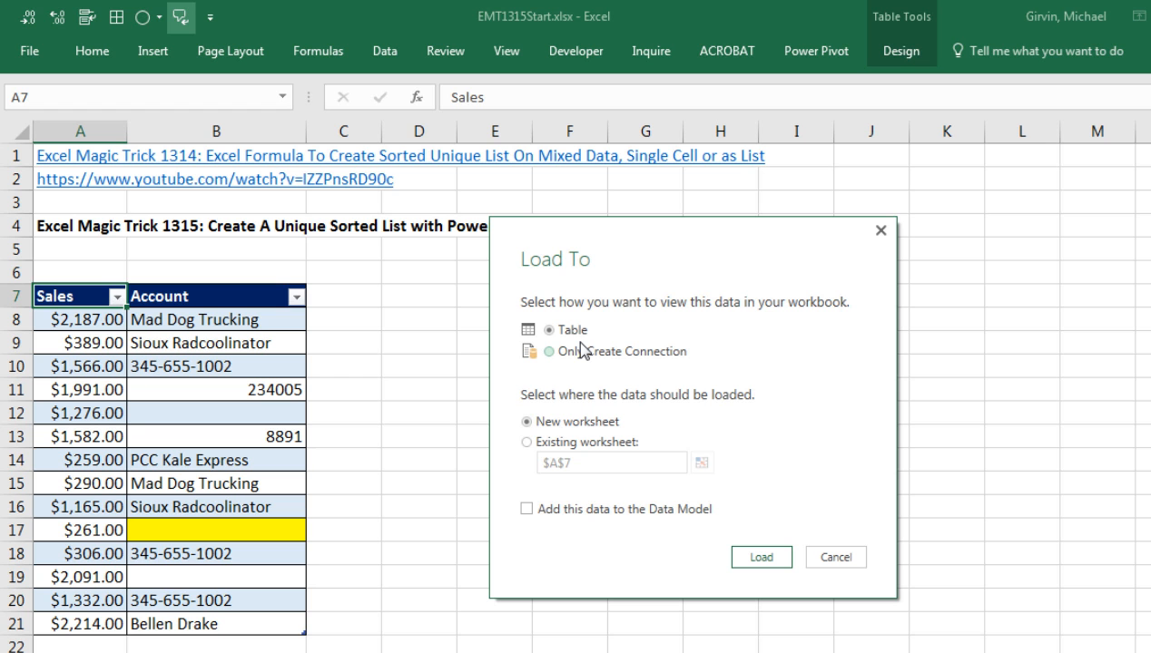
pyautogui.click(526, 443)
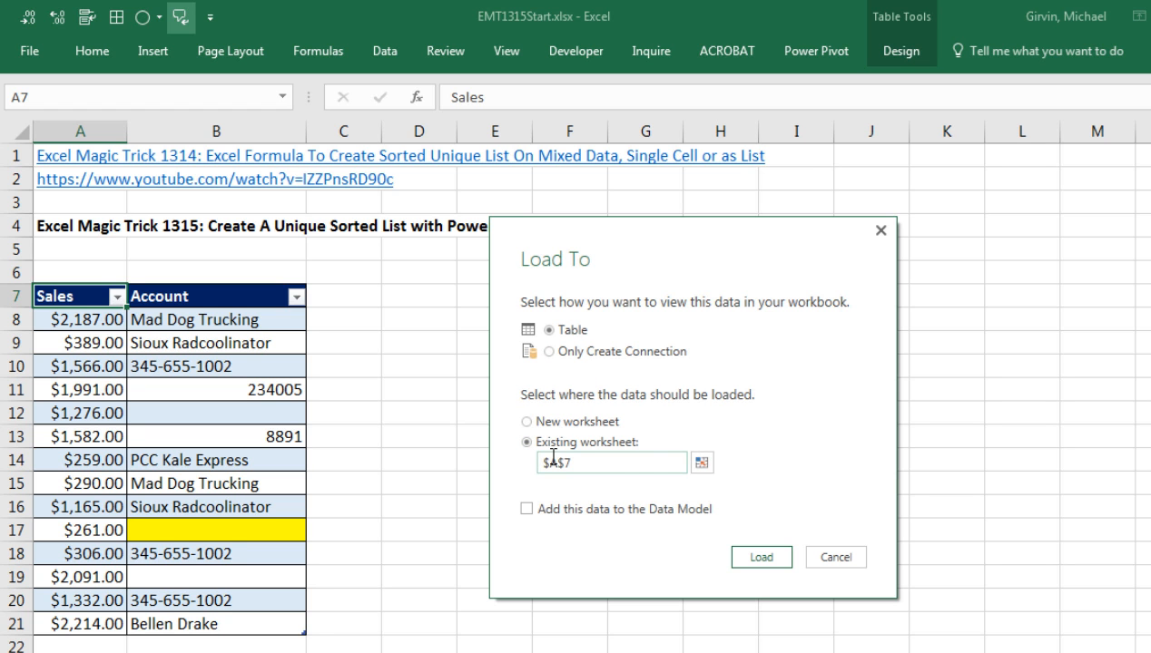
pyautogui.click(701, 463)
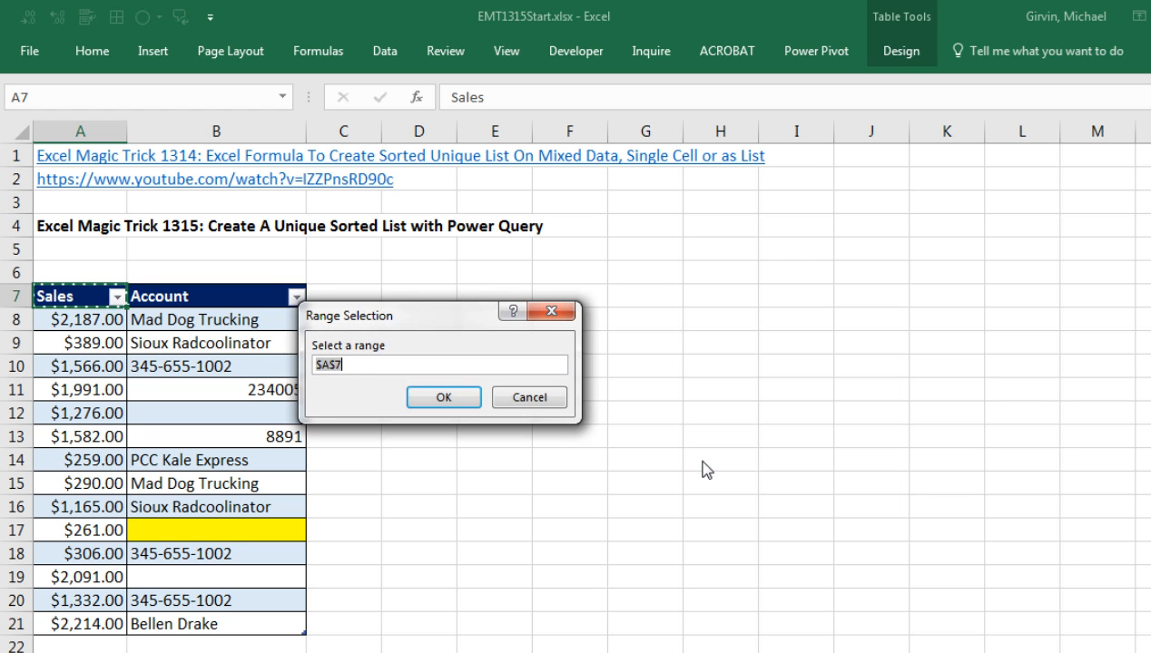
pyautogui.moveTo(486, 291)
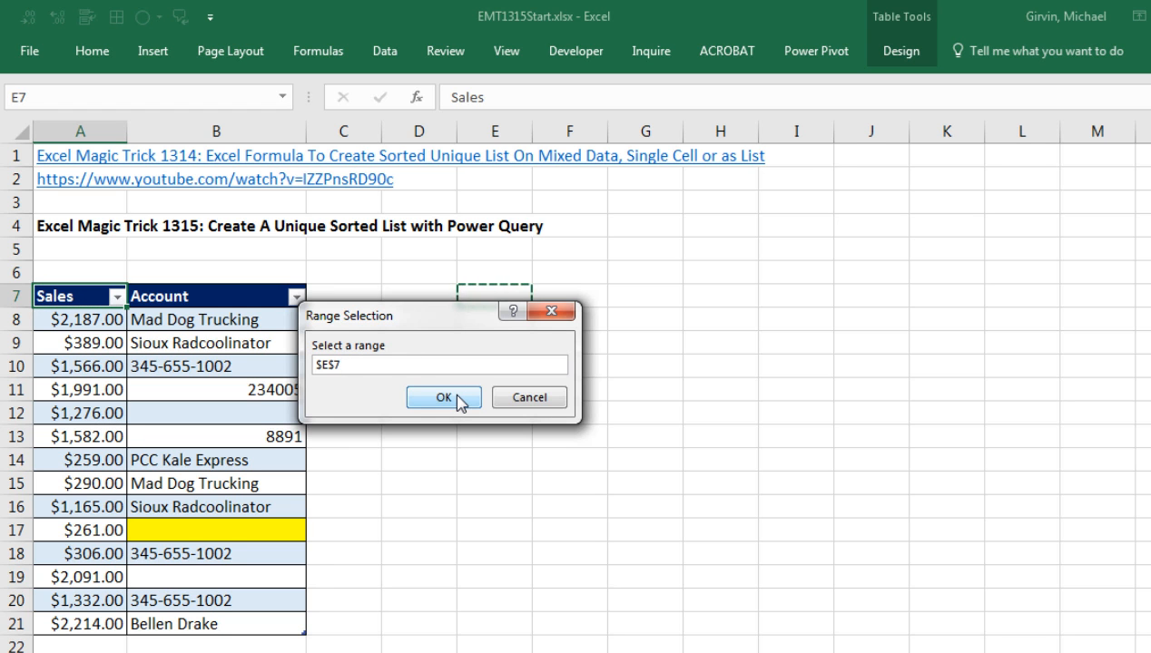
pyautogui.click(439, 398)
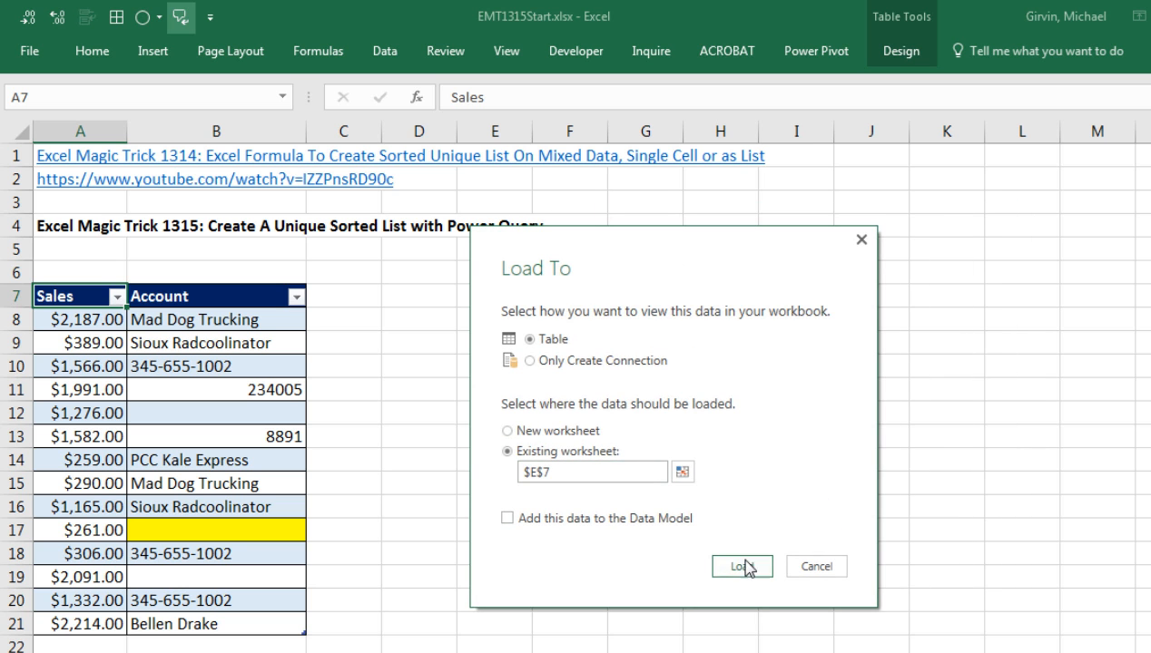
pyautogui.click(741, 567)
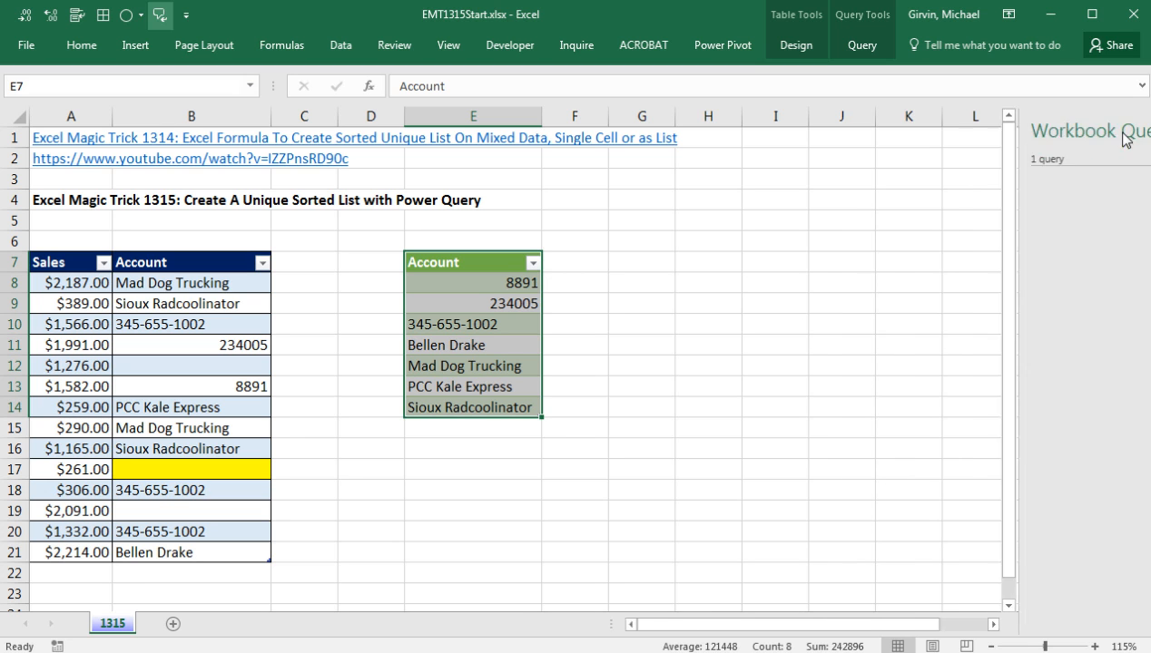
# Step: Check the Workbook Queries pane shows SortedUniqueAccountList with seven rows, then dismiss it
pyautogui.click(341, 43)
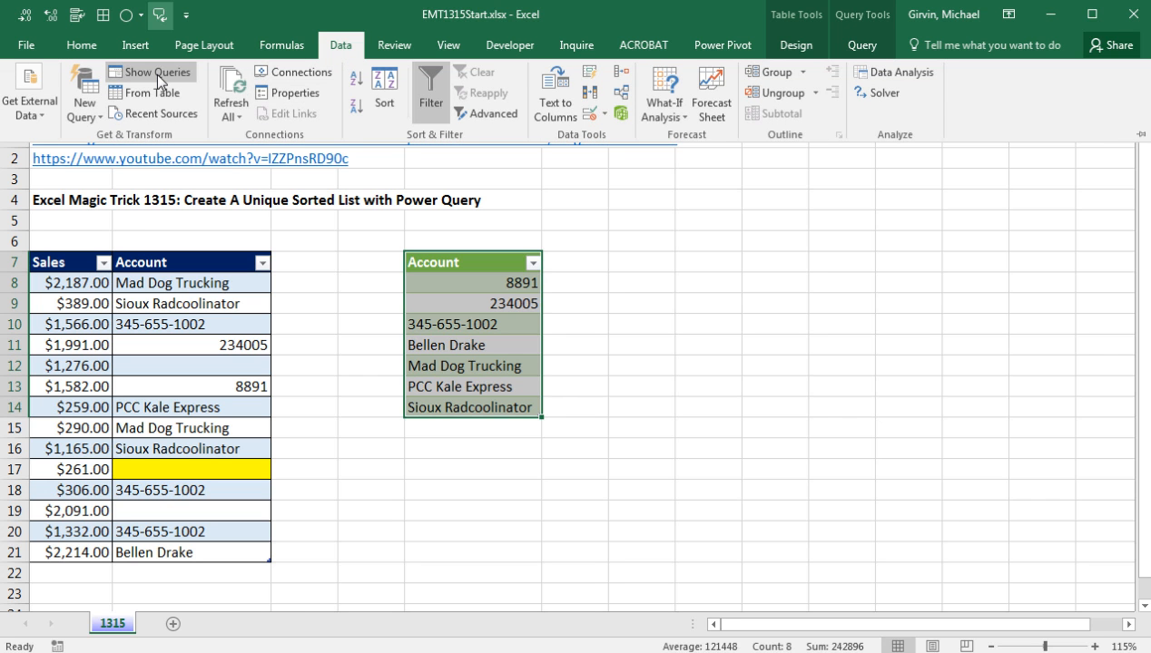
pyautogui.click(153, 73)
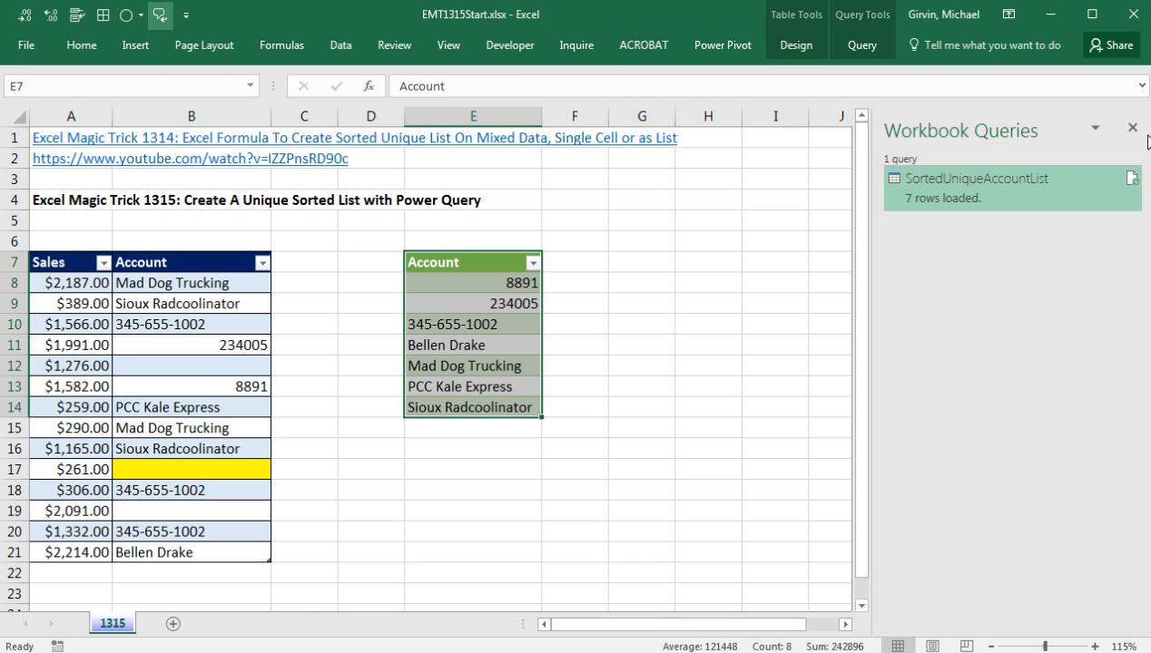
pyautogui.click(1133, 127)
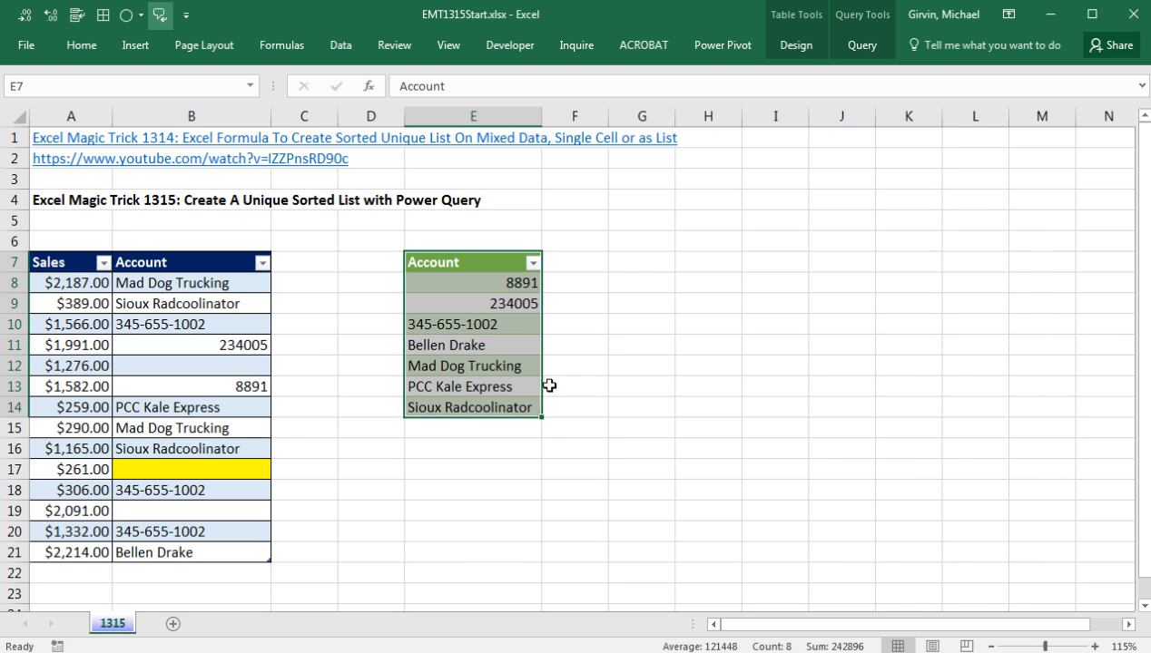
pyautogui.moveTo(519, 427)
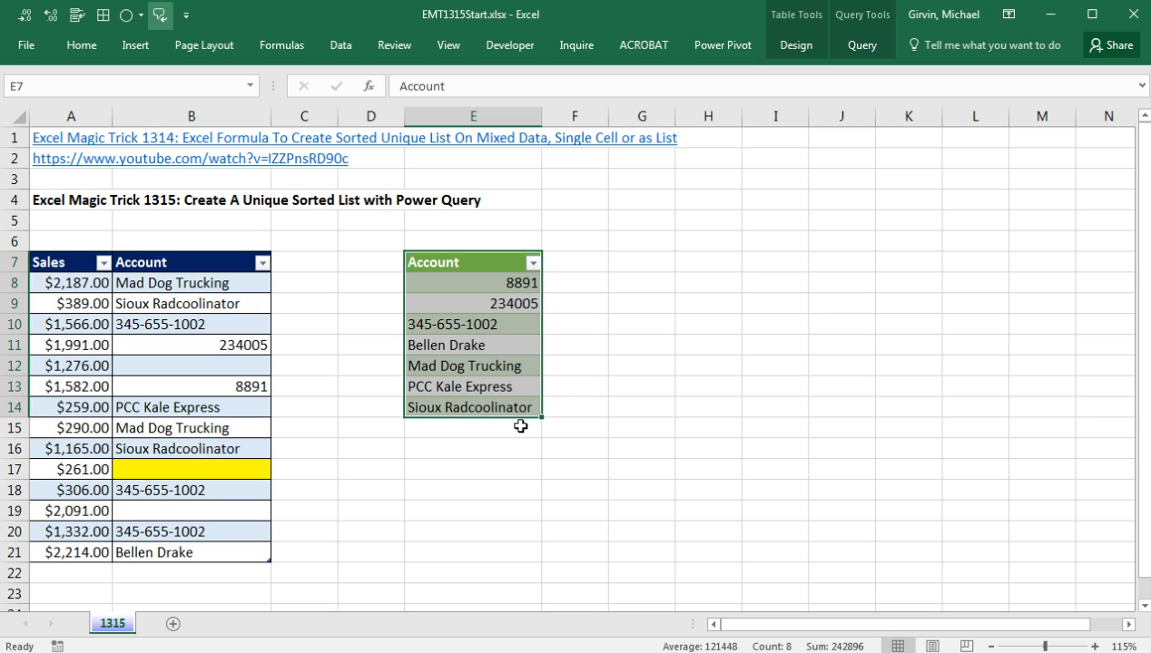
pyautogui.moveTo(224, 490)
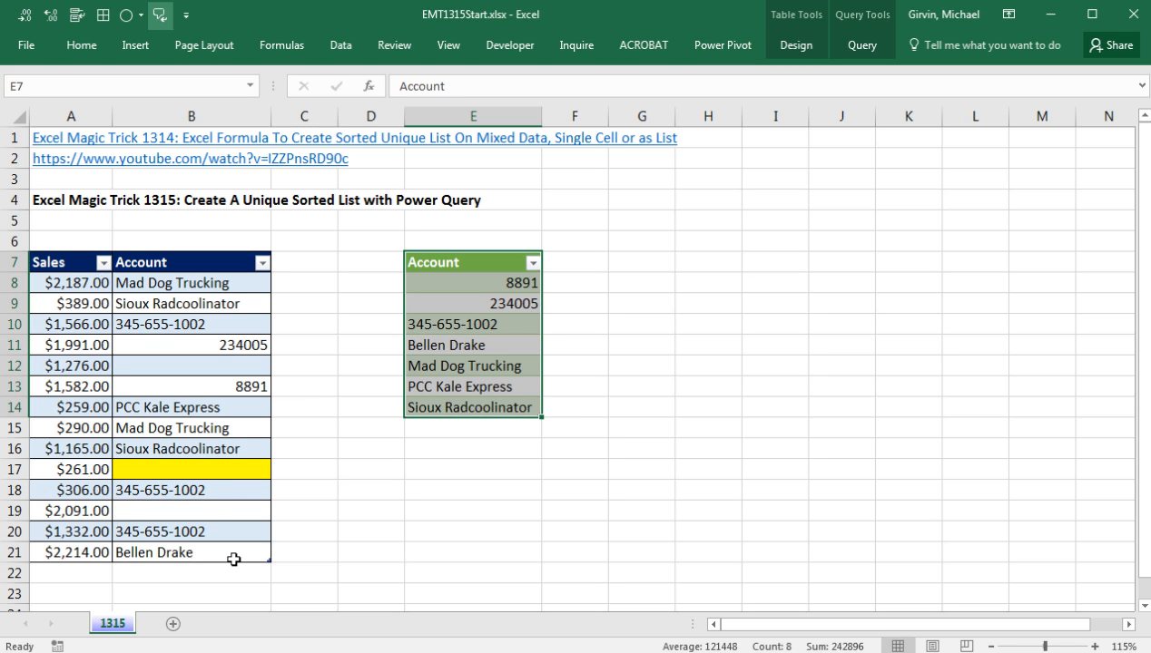
pyautogui.moveTo(209, 574)
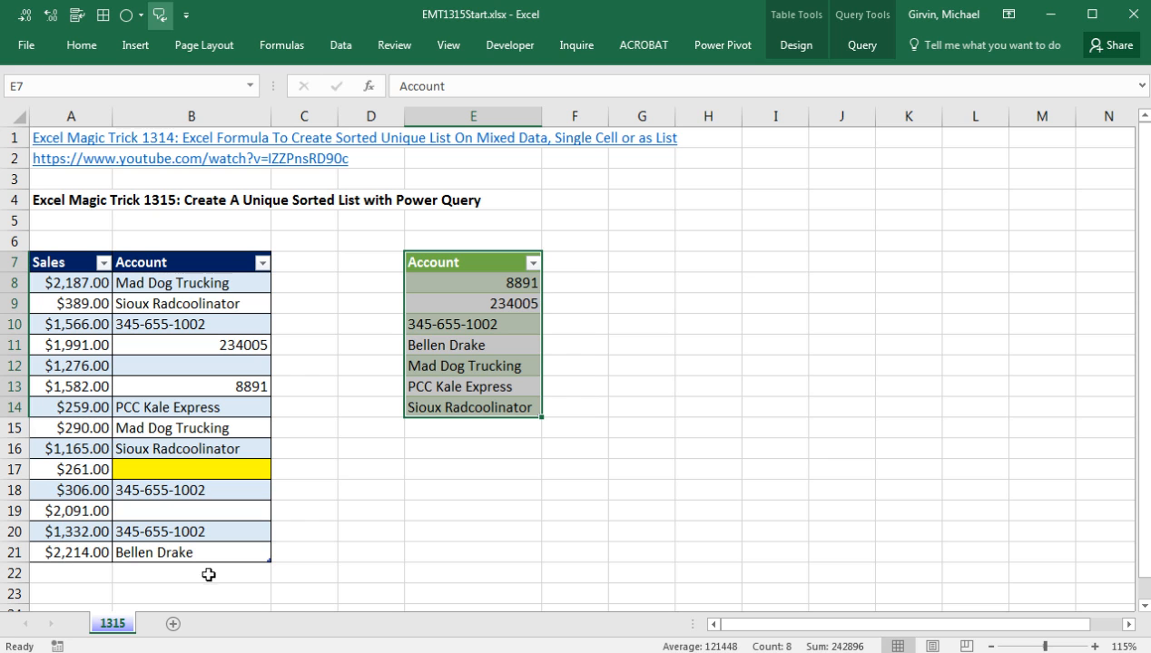
pyautogui.moveTo(498, 466)
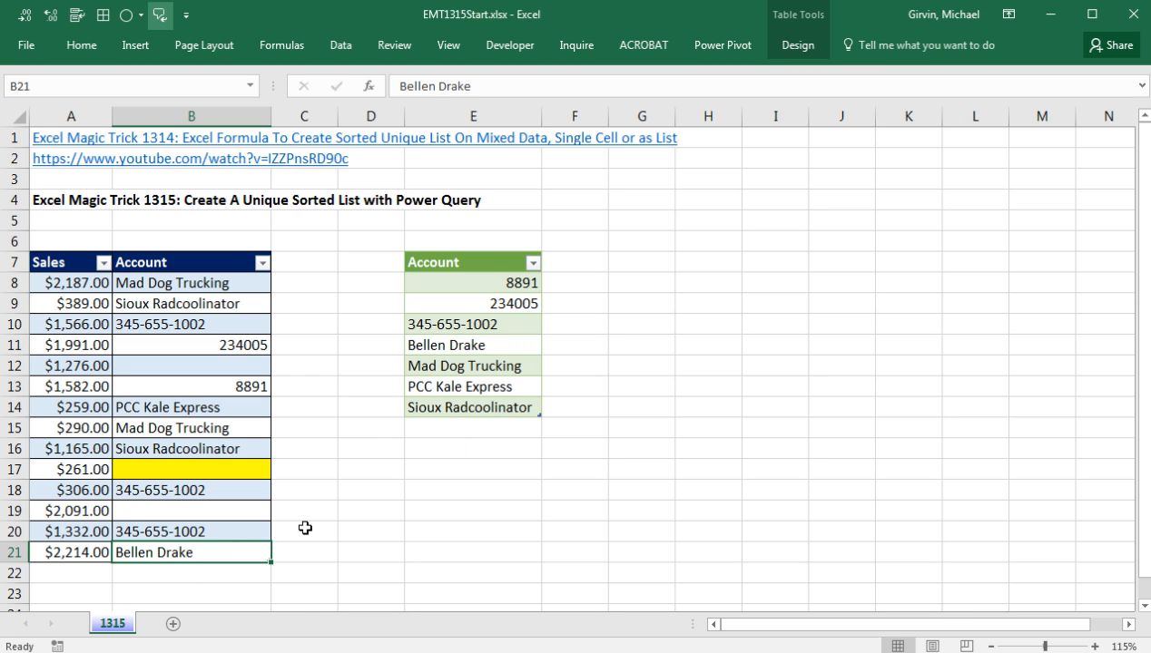
pyautogui.moveTo(337, 530)
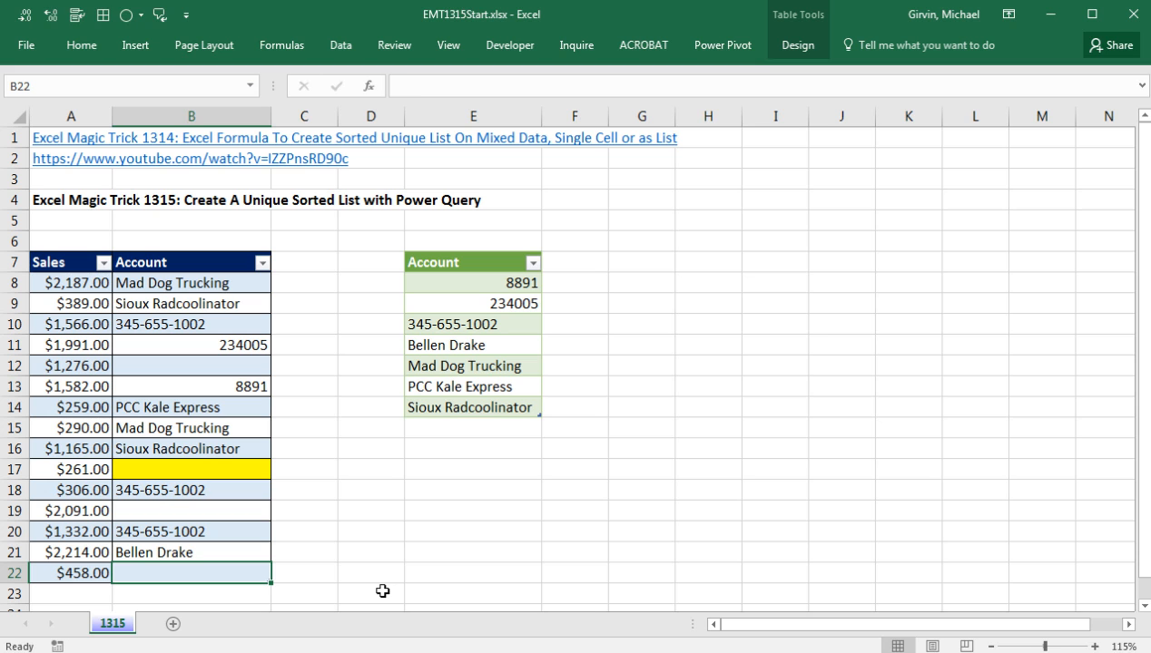
# Step: Enter 'Gigi's Shop' as the account for the new $458.00 record in row 22
pyautogui.write("Gigi's")
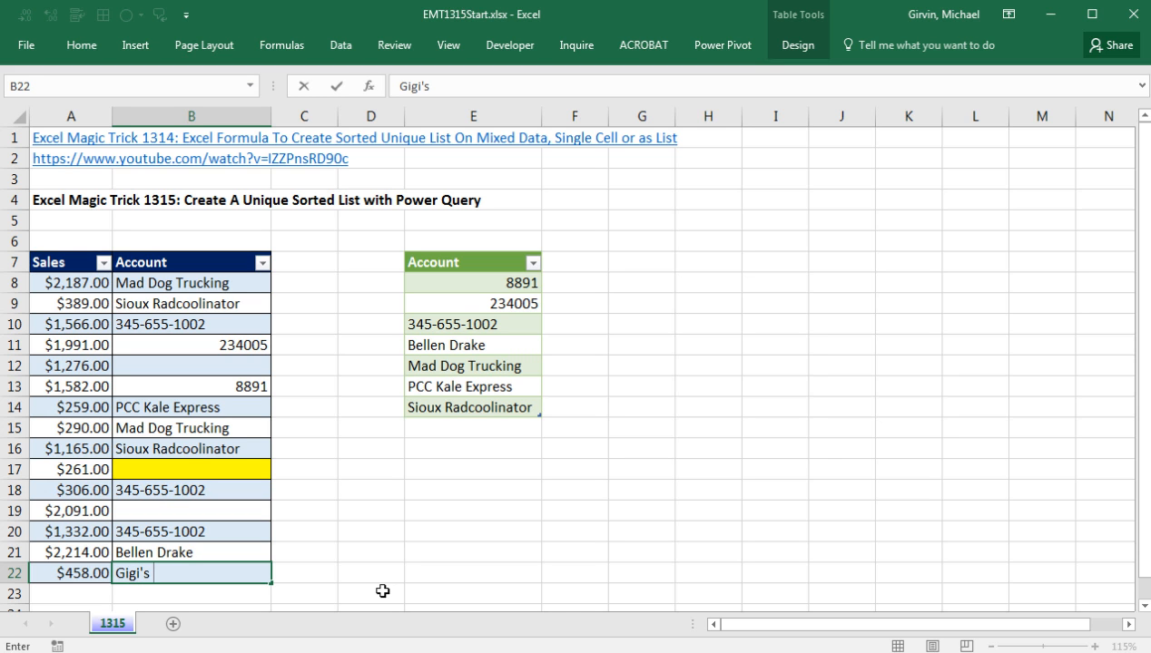
pyautogui.write('Shop')
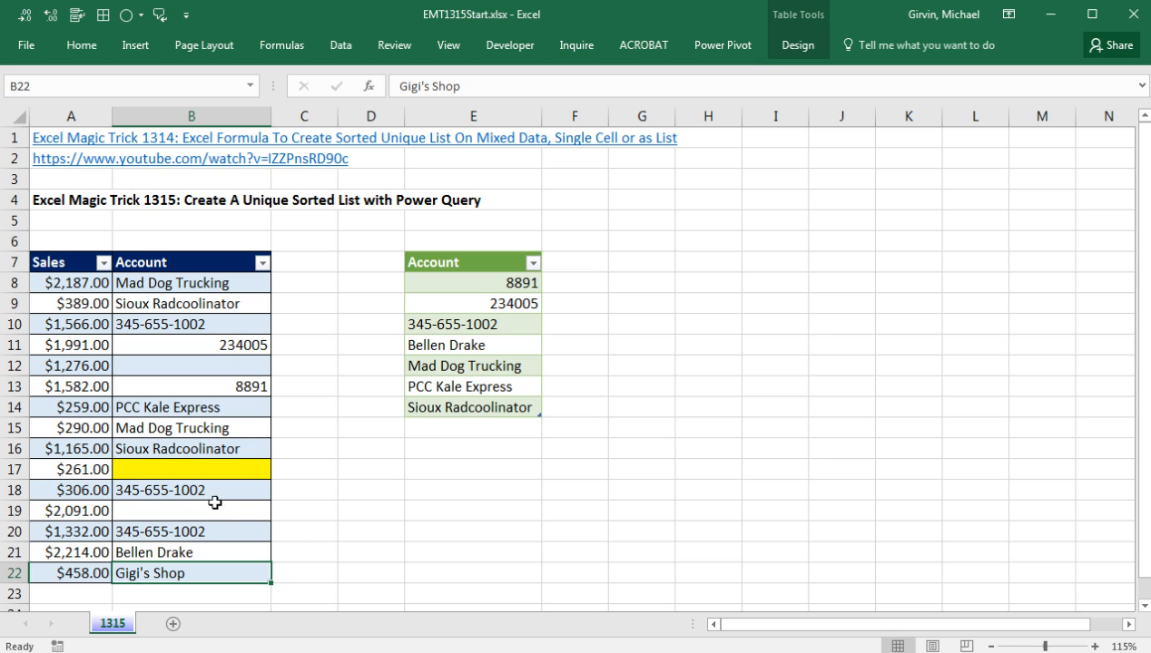
pyautogui.moveTo(399, 260)
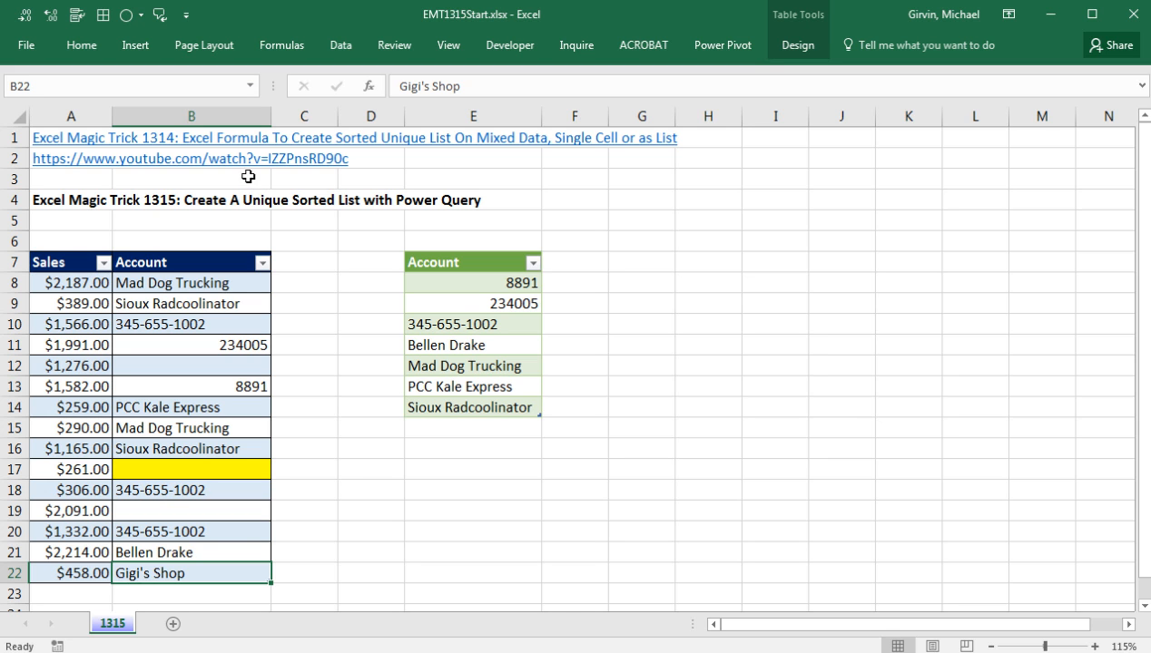
pyautogui.moveTo(203, 152)
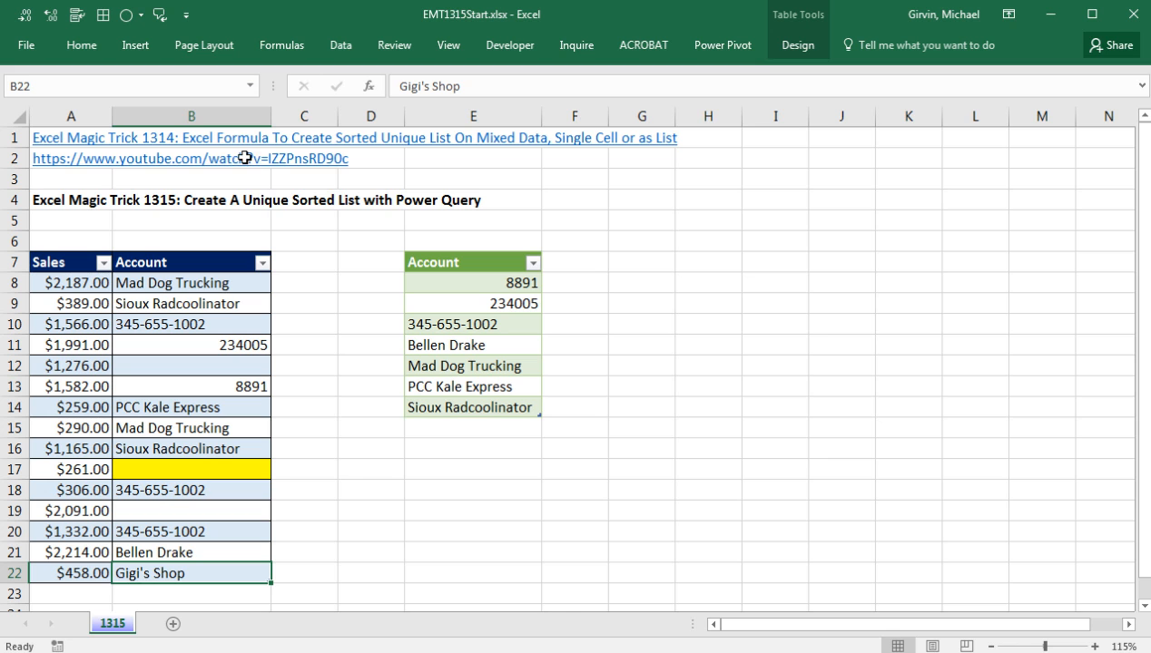
pyautogui.moveTo(265, 222)
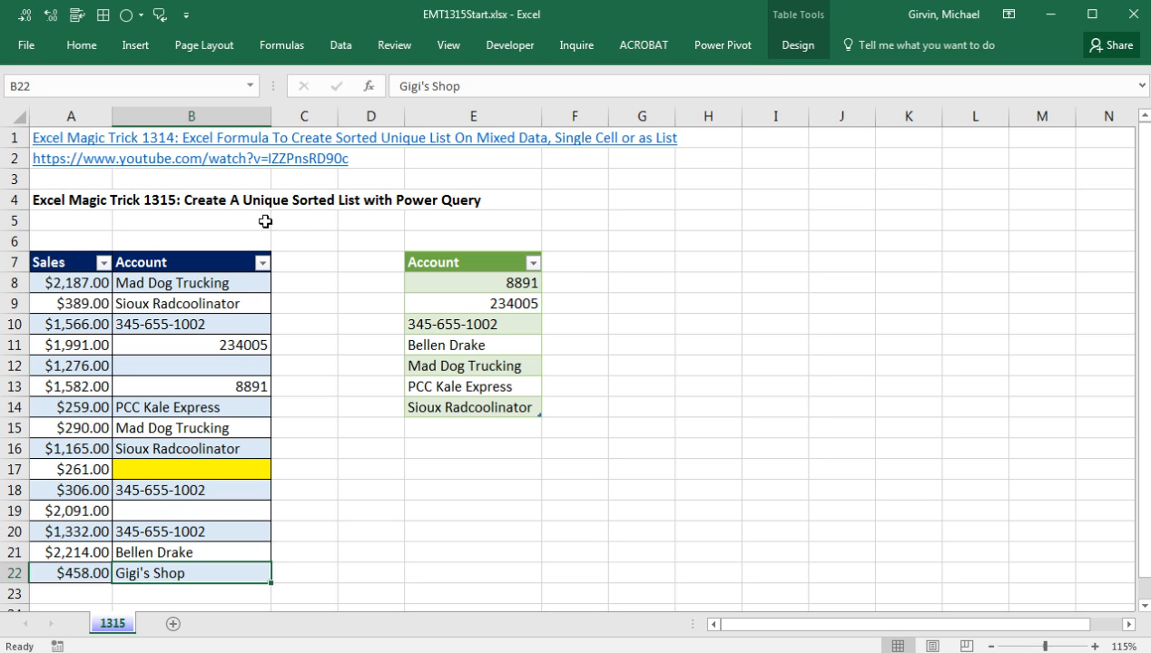
pyautogui.moveTo(202, 530)
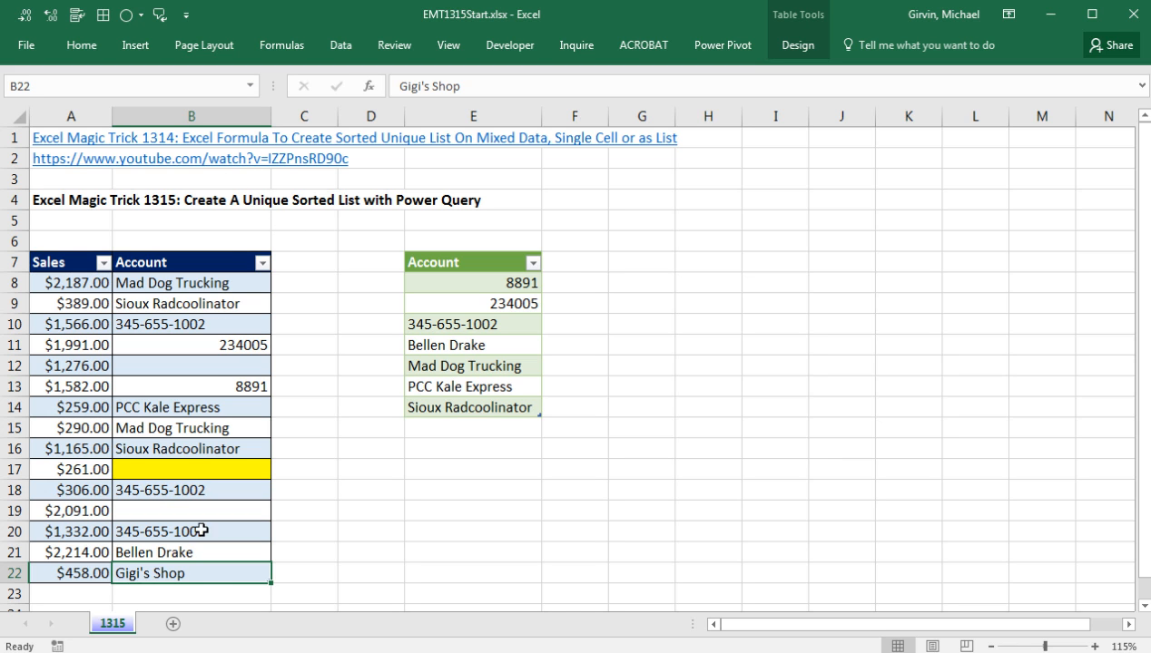
pyautogui.moveTo(456, 285)
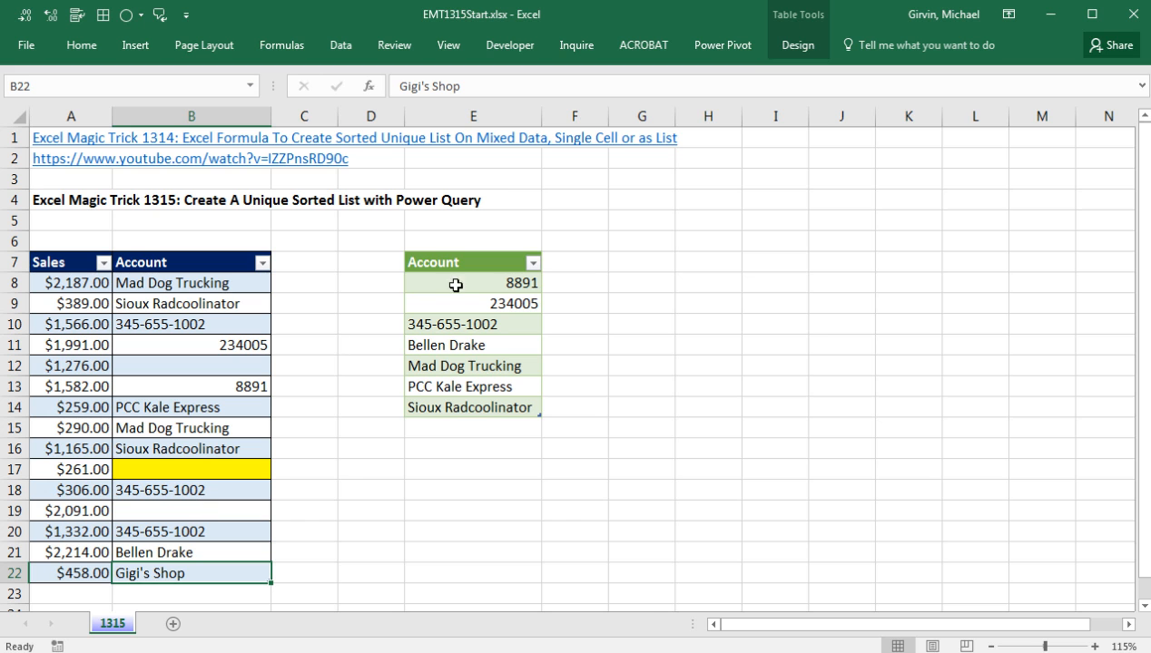
# Step: Refresh the output table so the list grows to eight accounts including Gigi's Shop
pyautogui.rightClick(472, 303)
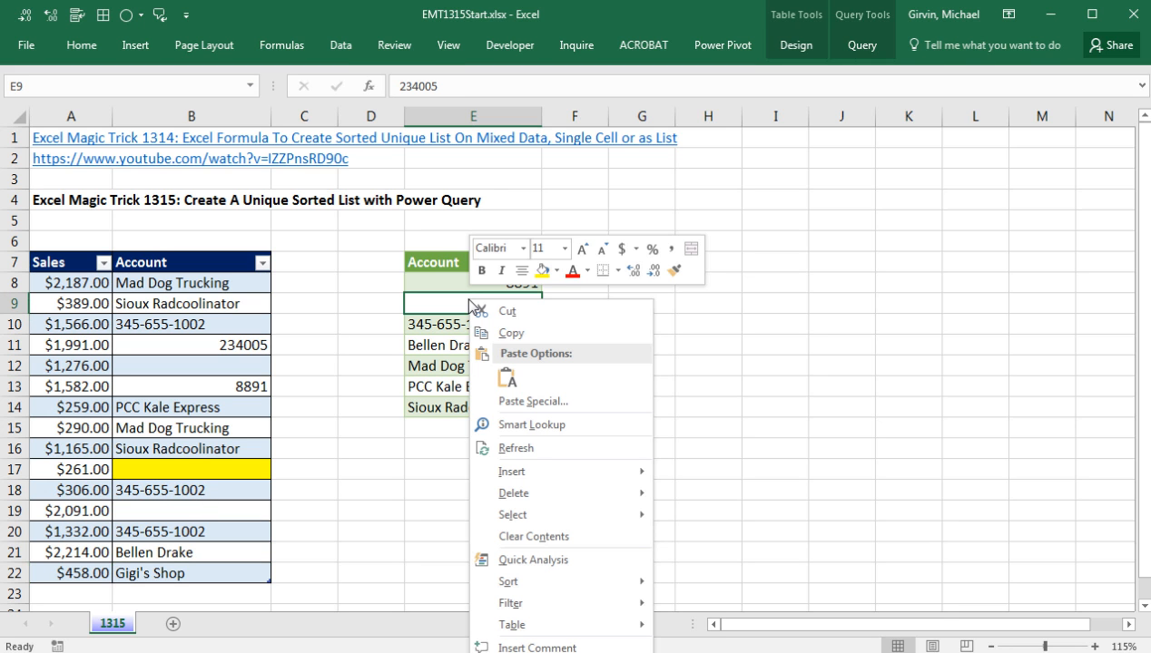
pyautogui.moveTo(526, 446)
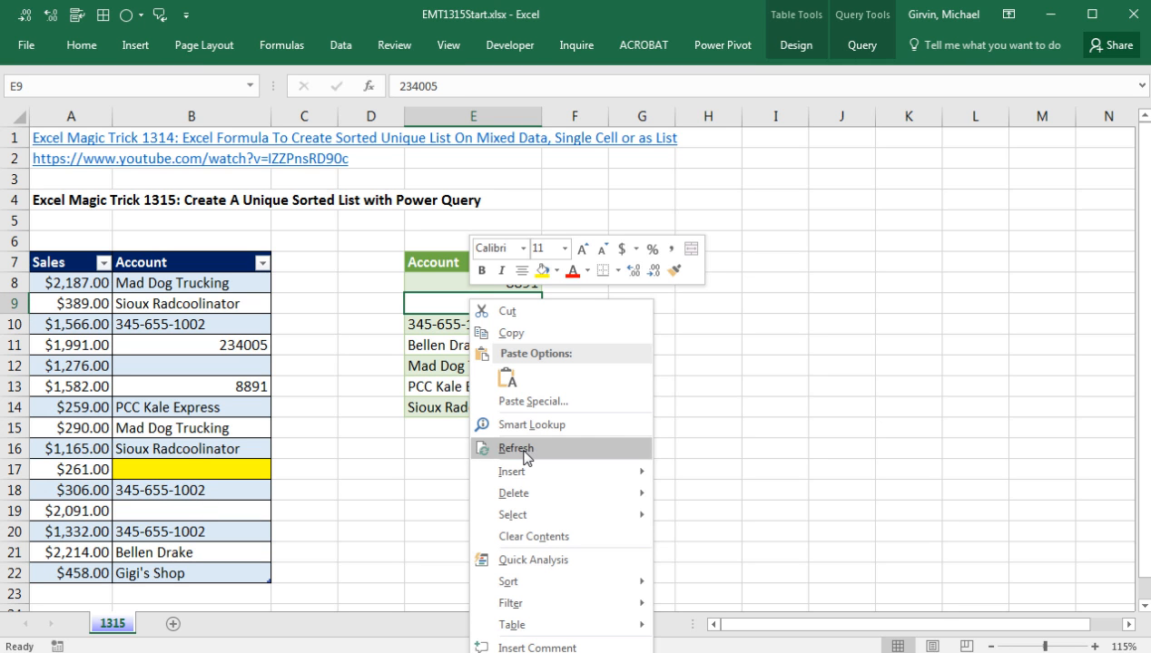
pyautogui.click(516, 446)
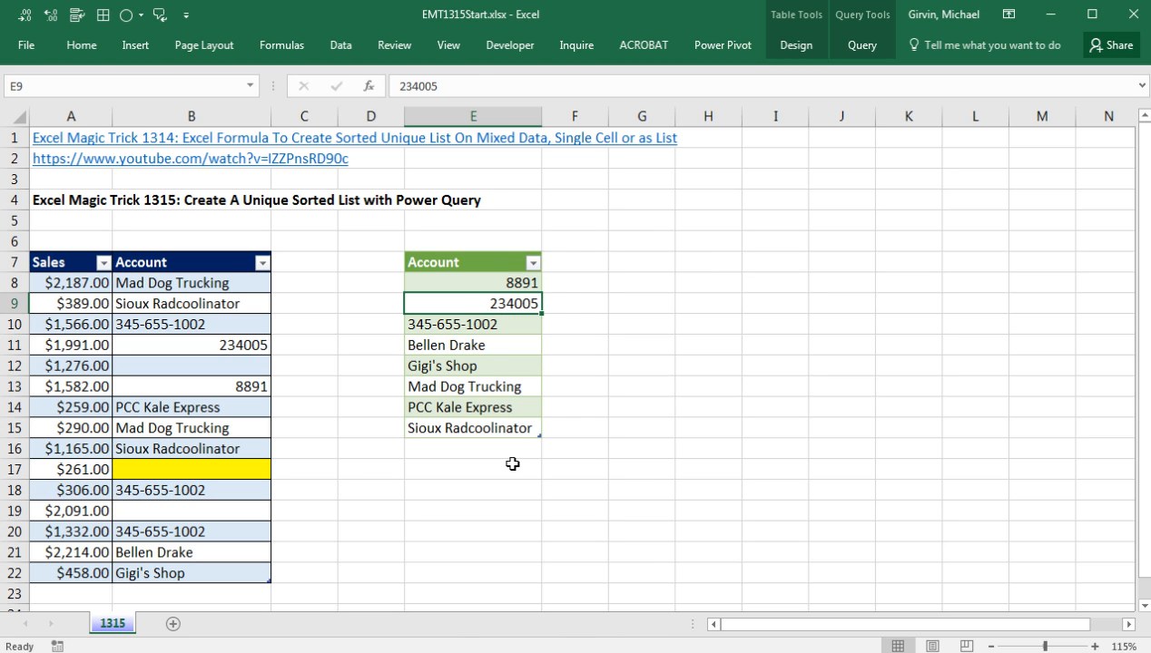
pyautogui.moveTo(566, 414)
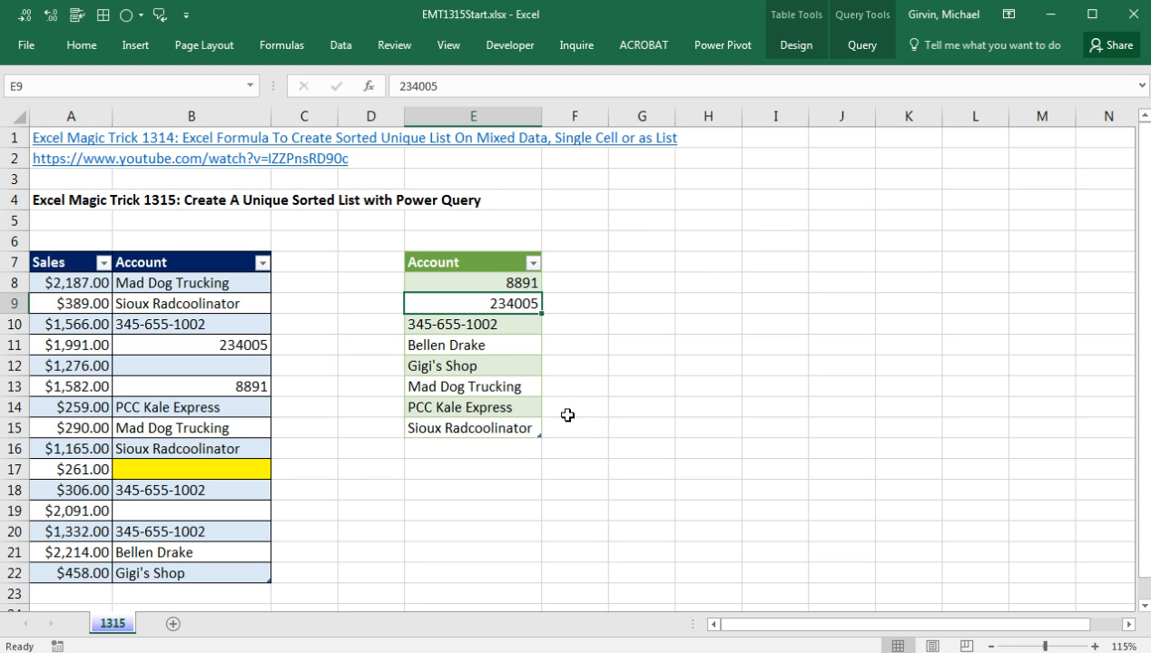
pyautogui.moveTo(494, 366)
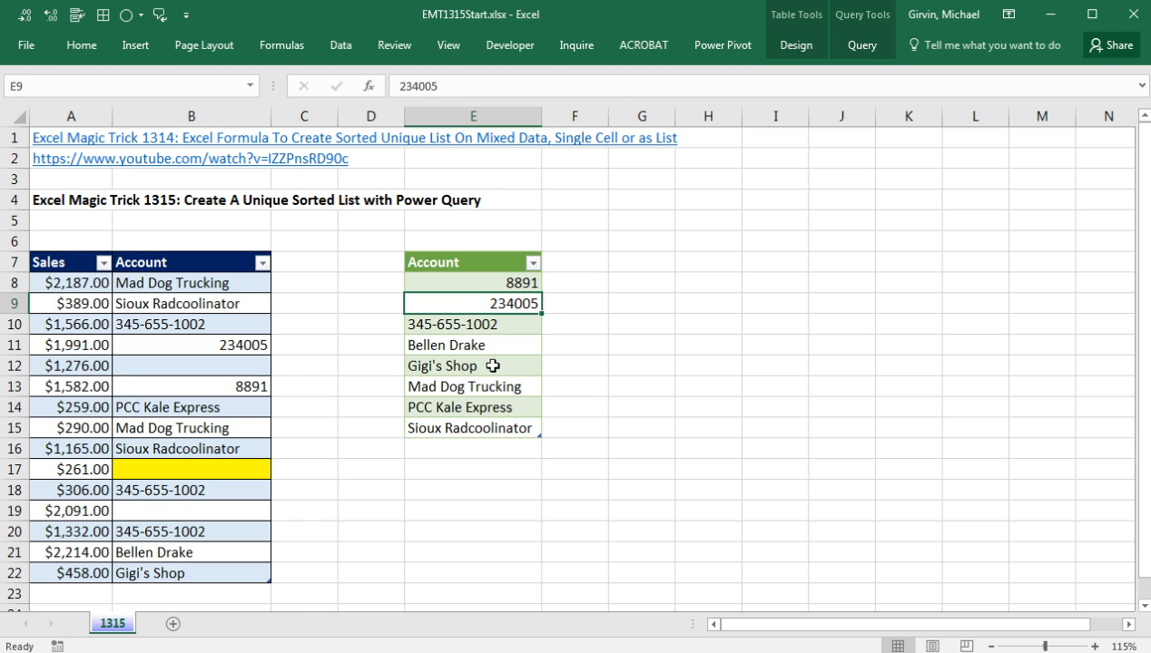
pyautogui.click(472, 367)
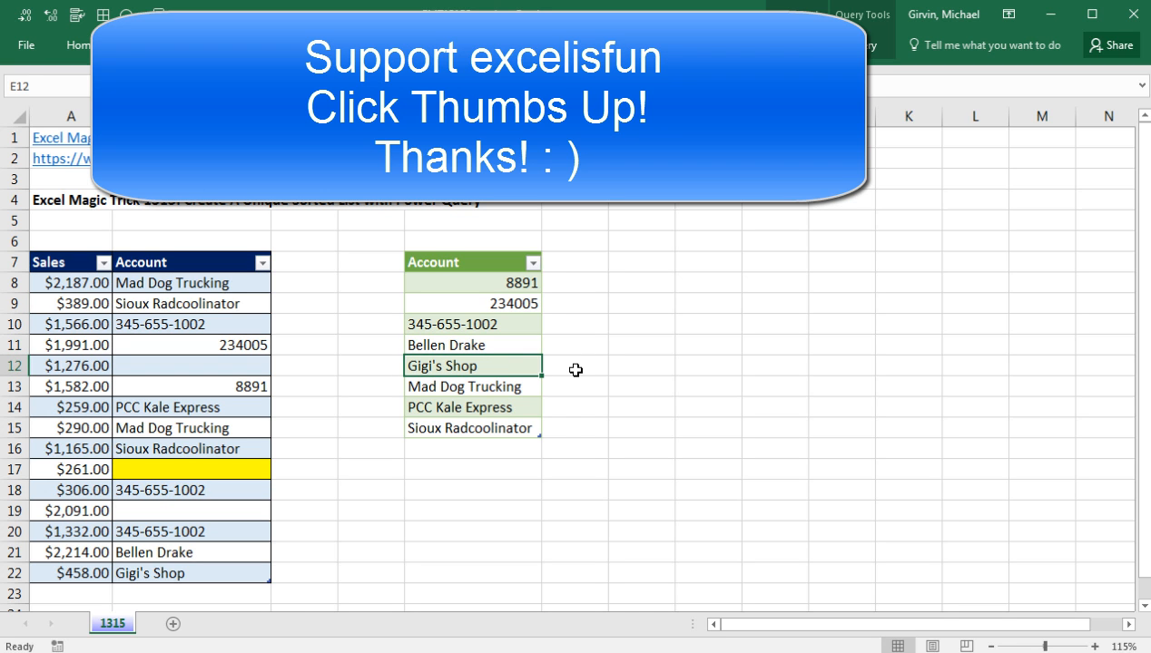